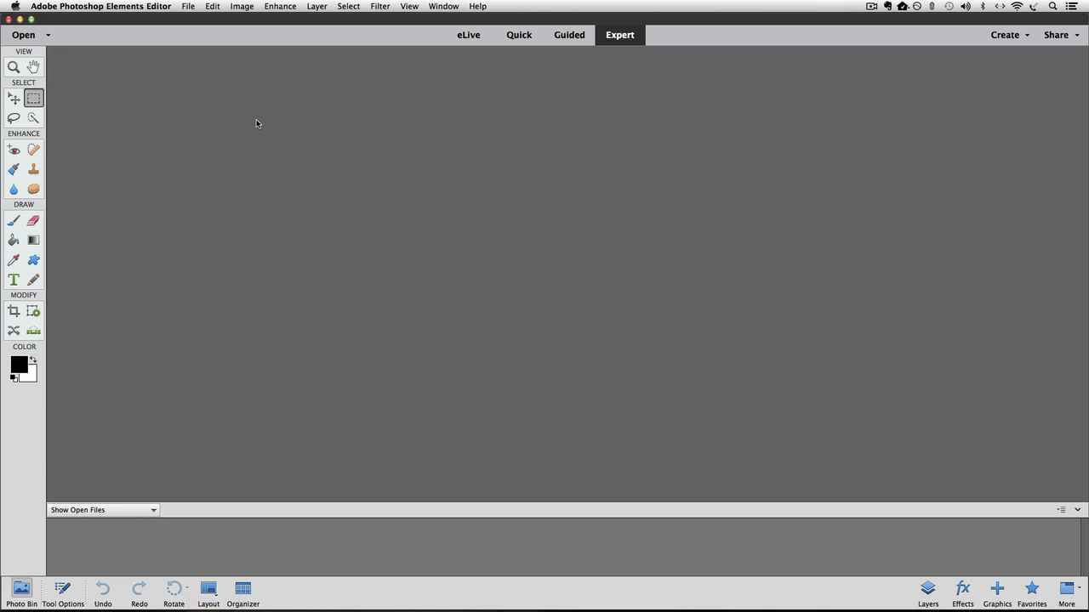
# Step: Create a blank 10 x 10 inch white document at 300 ppi via File > New > Blank File
pyautogui.click(187, 7)
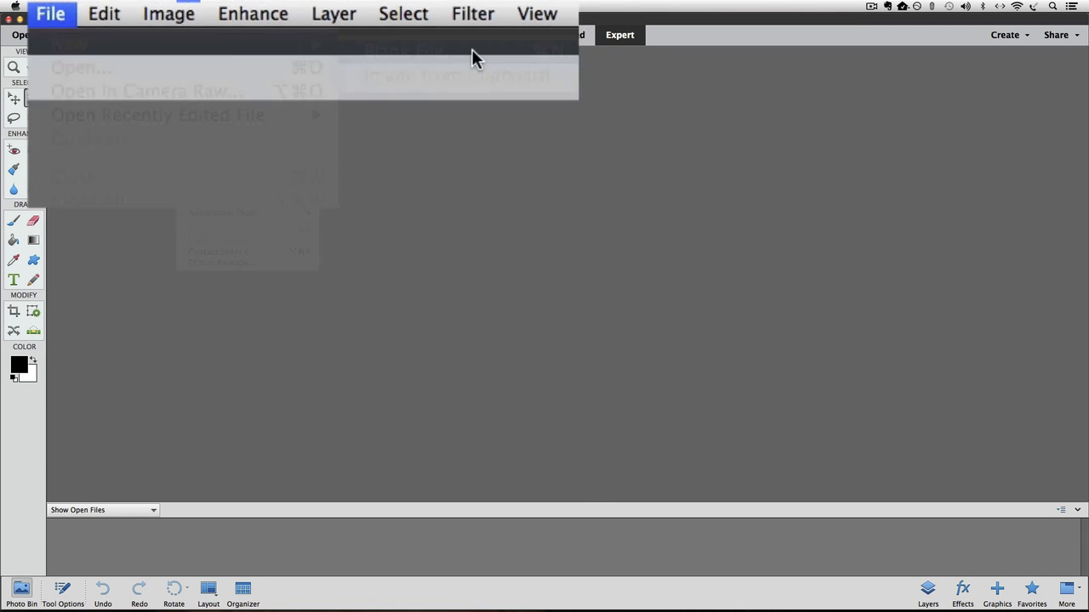
pyautogui.click(68, 47)
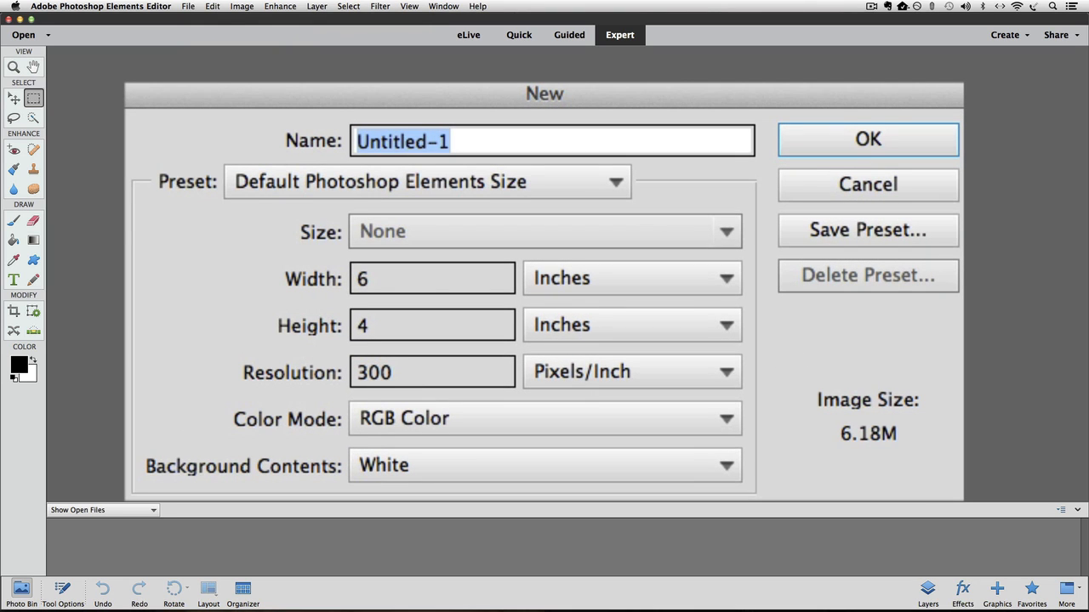
pyautogui.moveTo(273, 306)
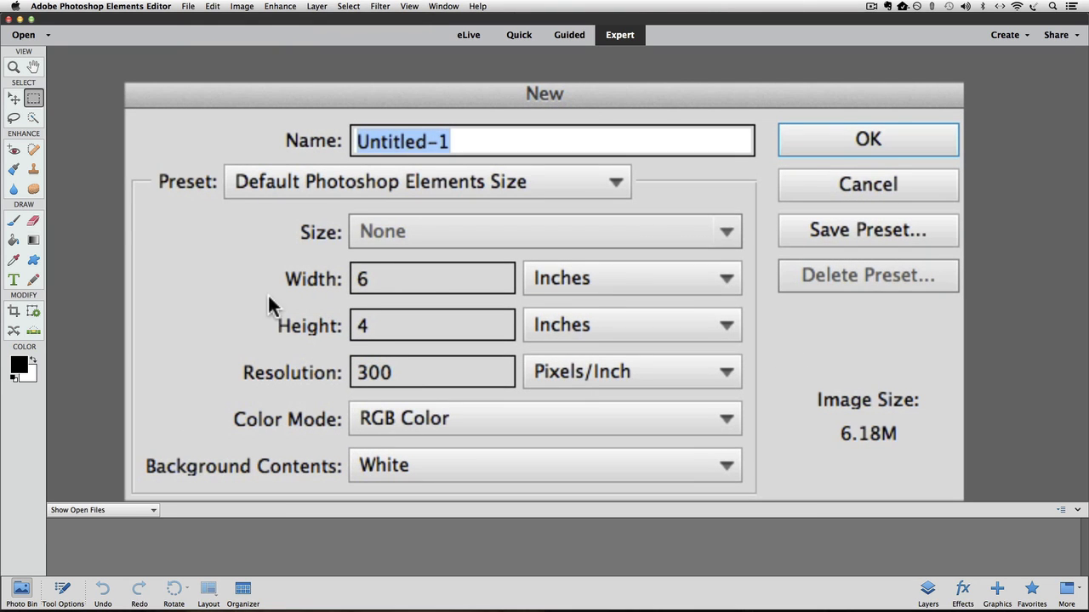
pyautogui.moveTo(375, 279)
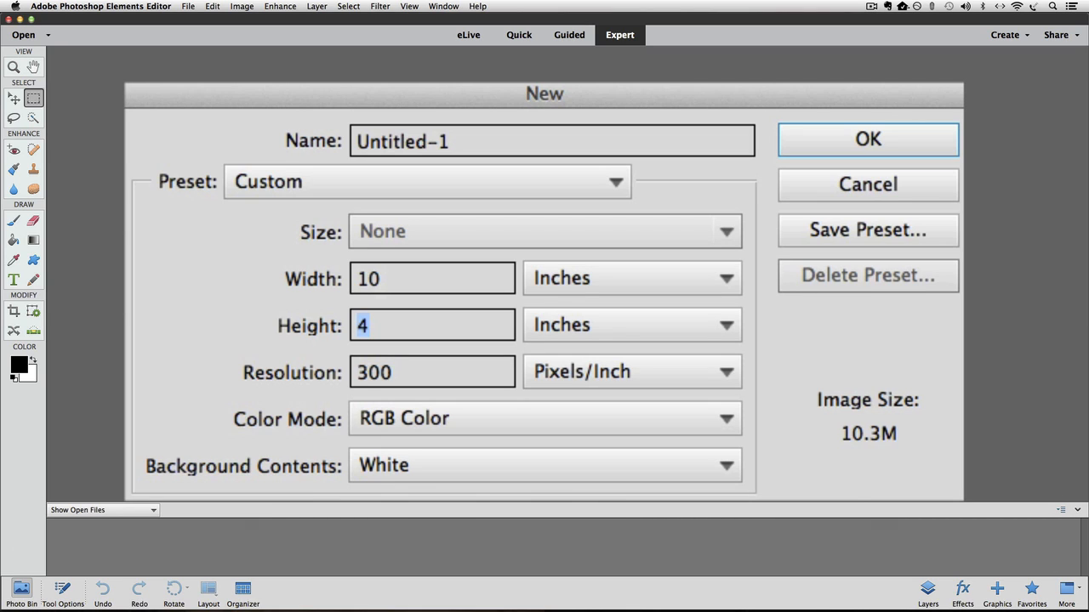
pyautogui.write('10')
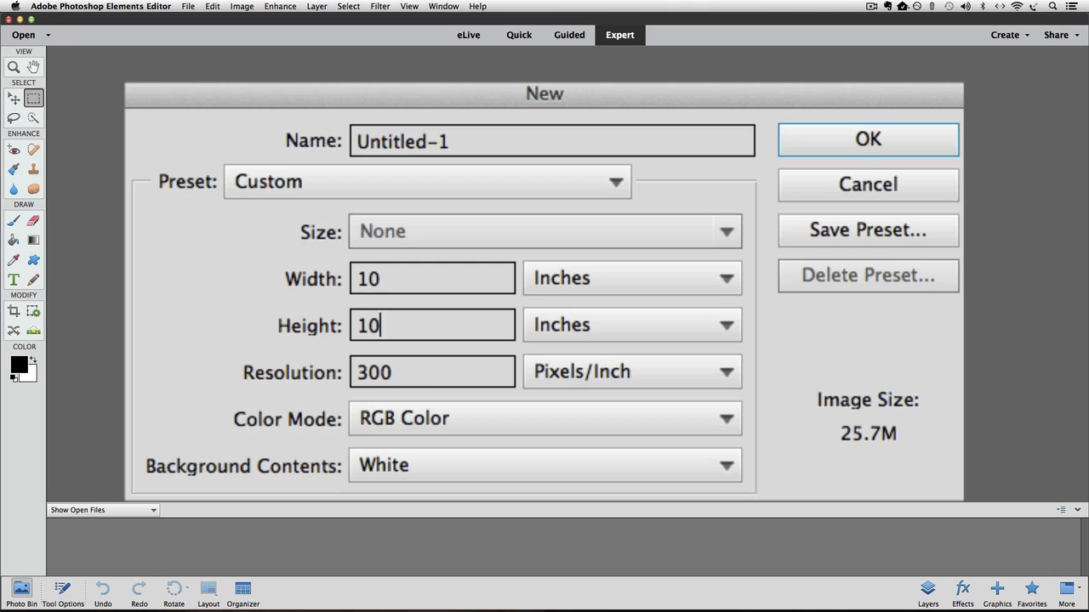
pyautogui.moveTo(898, 145)
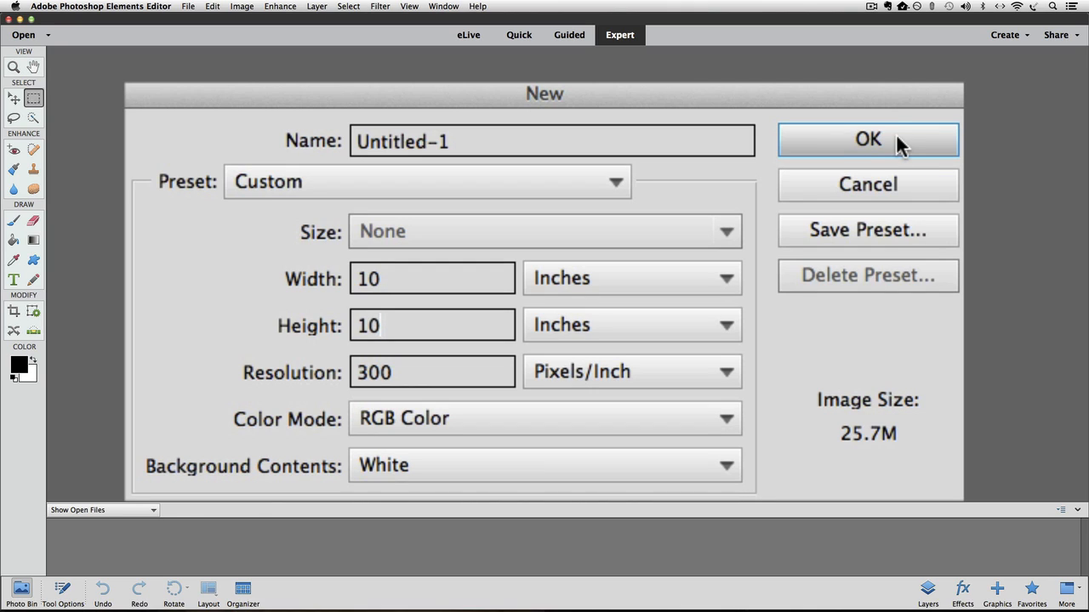
pyautogui.click(868, 139)
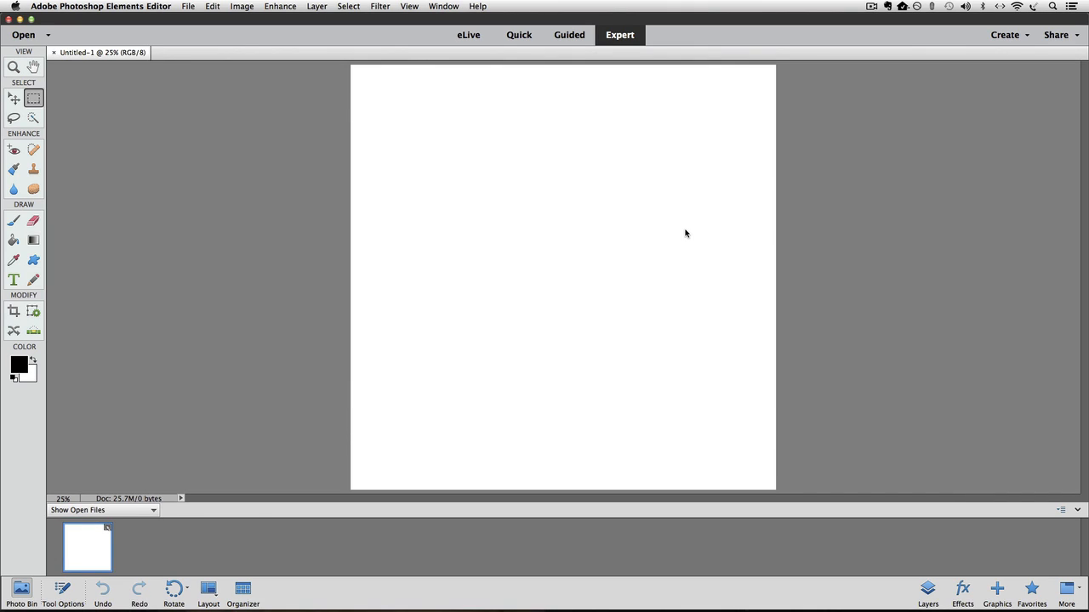
pyautogui.moveTo(900, 285)
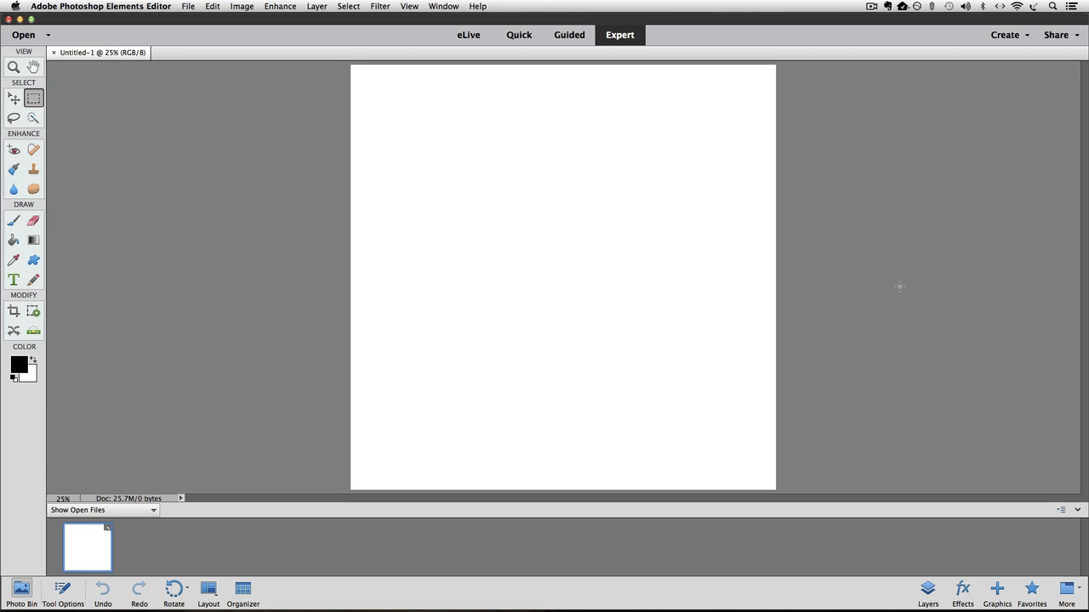
pyautogui.moveTo(412, 20)
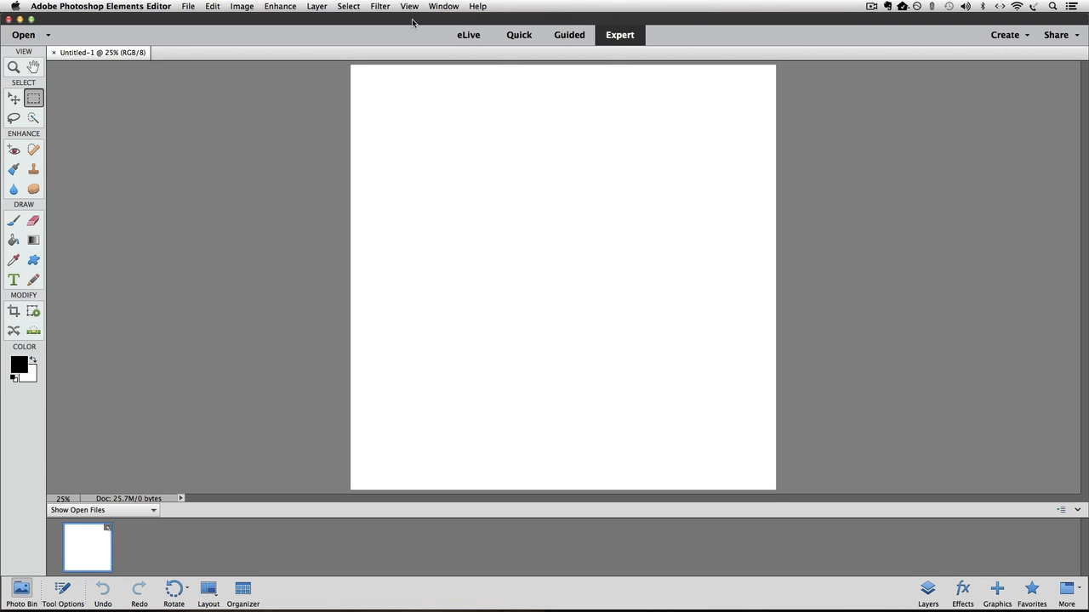
# Step: Add a vertical guide at 5 inches through View > New Guide
pyautogui.click(408, 7)
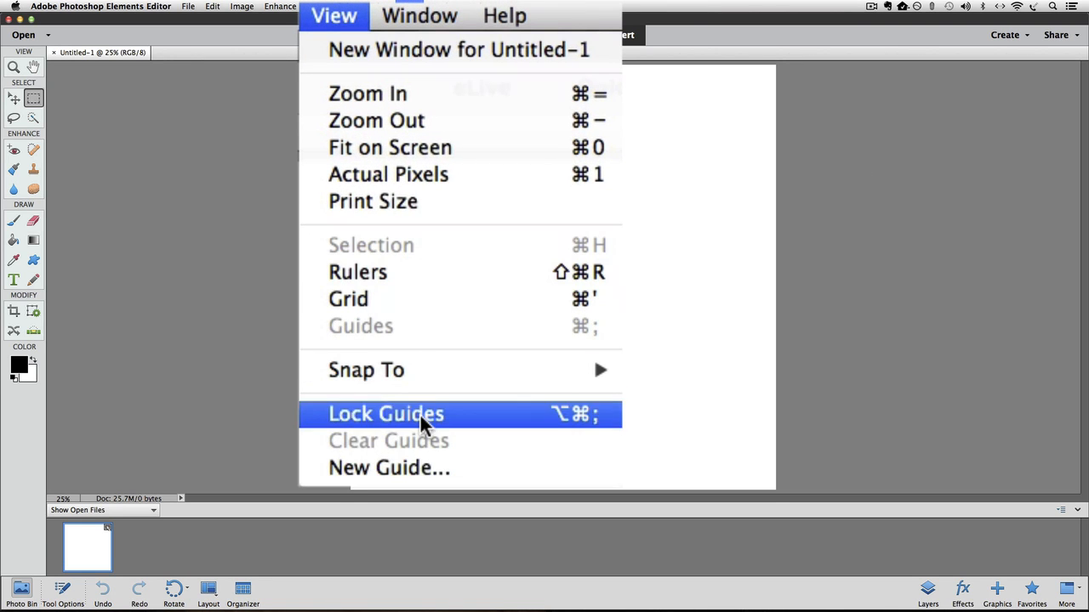
pyautogui.click(387, 468)
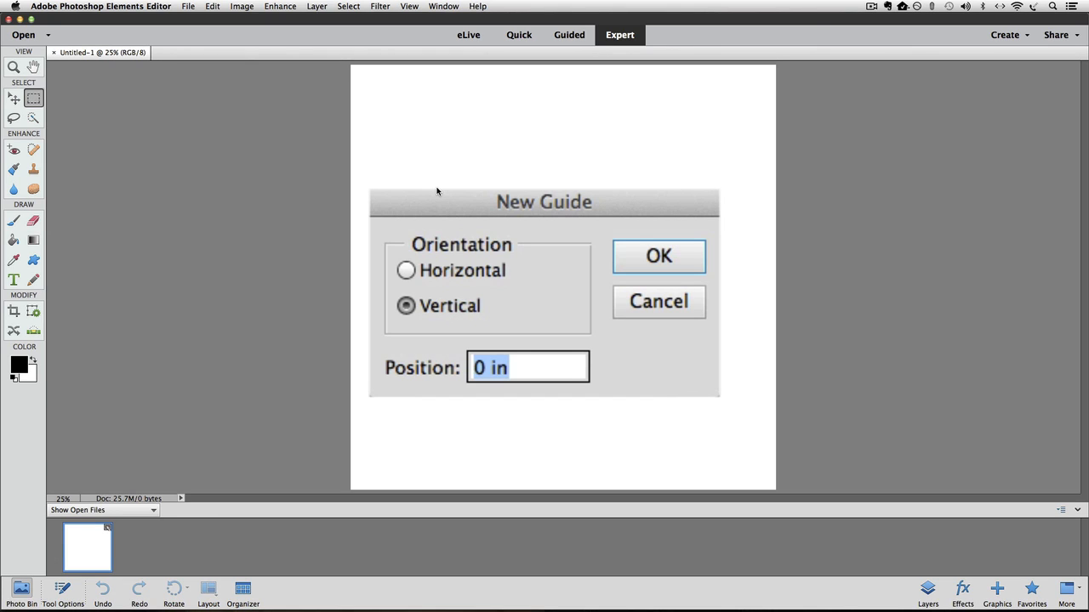
pyautogui.write('5')
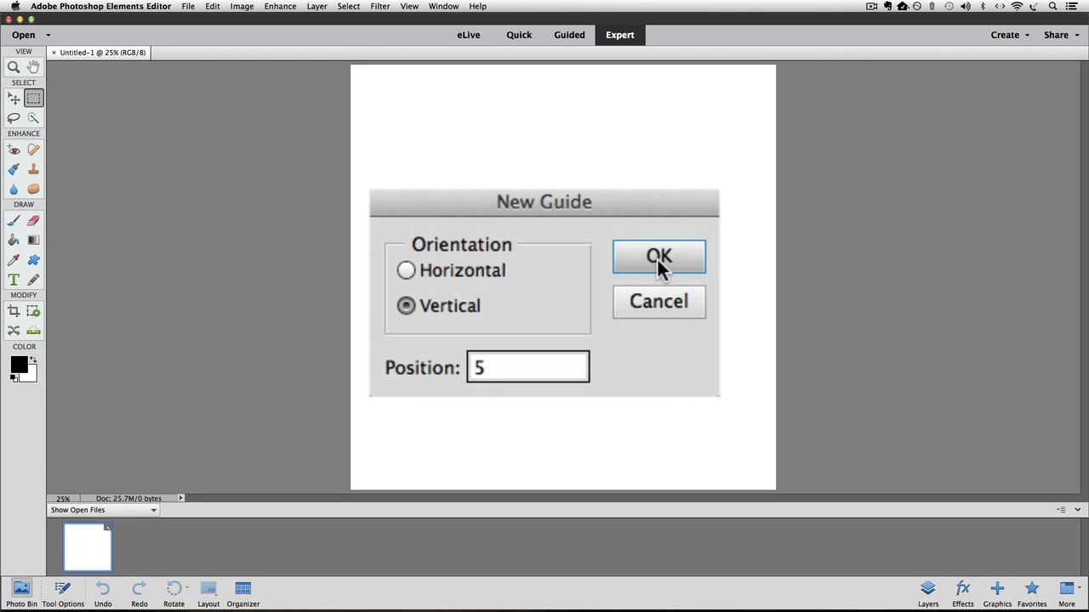
pyautogui.click(659, 255)
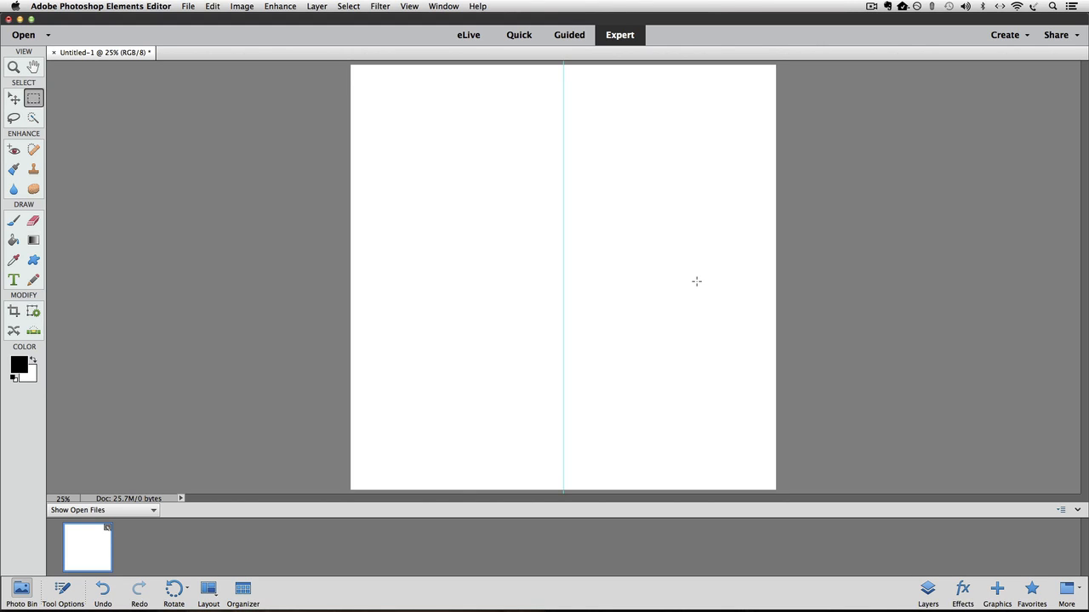
pyautogui.moveTo(701, 272)
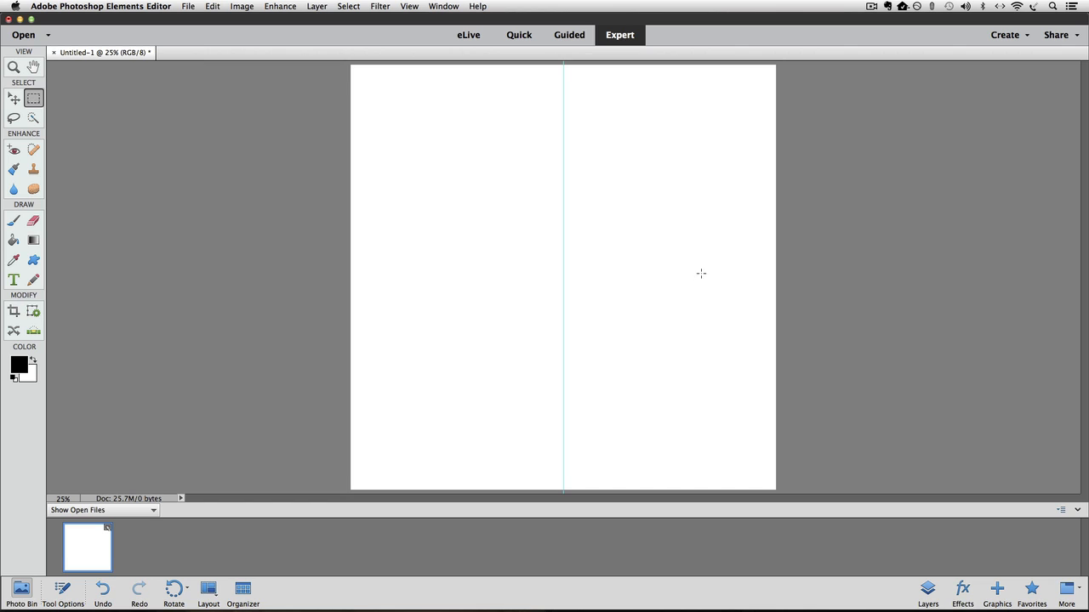
pyautogui.moveTo(412, 7)
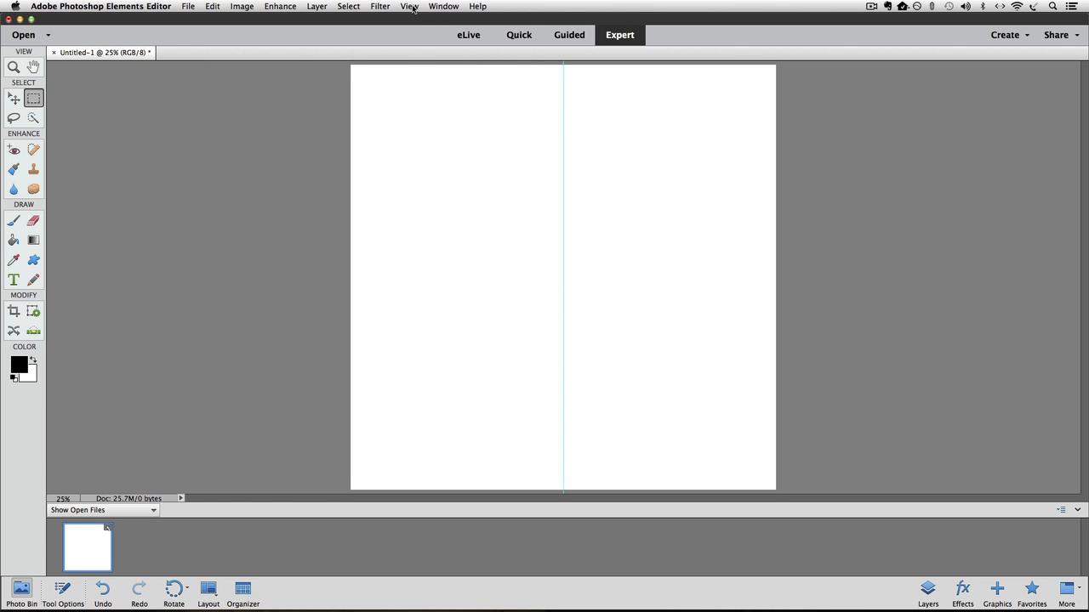
# Step: Add a horizontal guide at 5 inches crossing the vertical one at centre
pyautogui.click(409, 7)
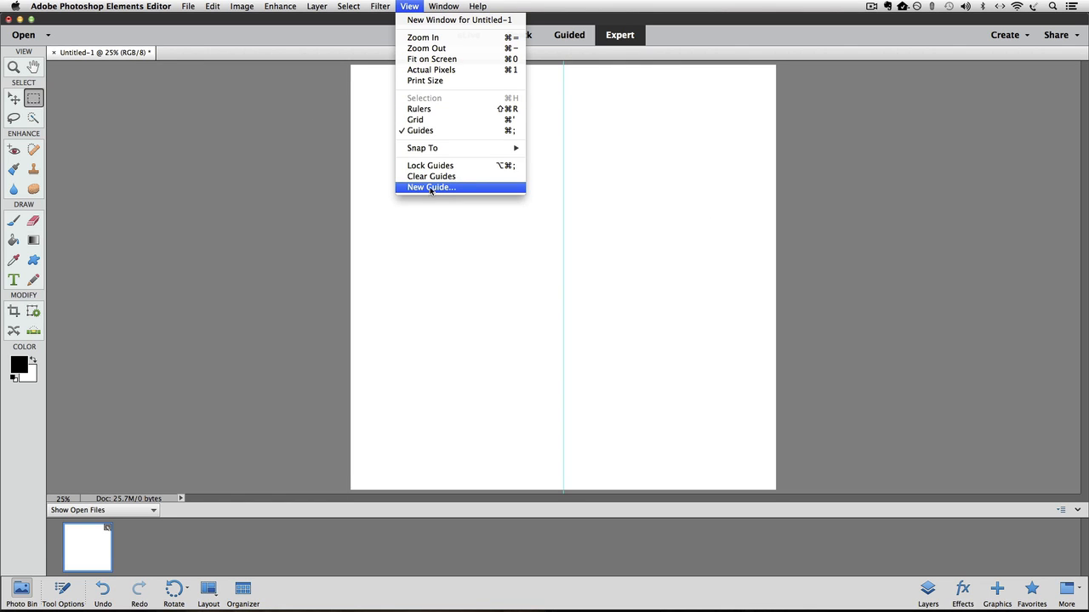
pyautogui.click(428, 188)
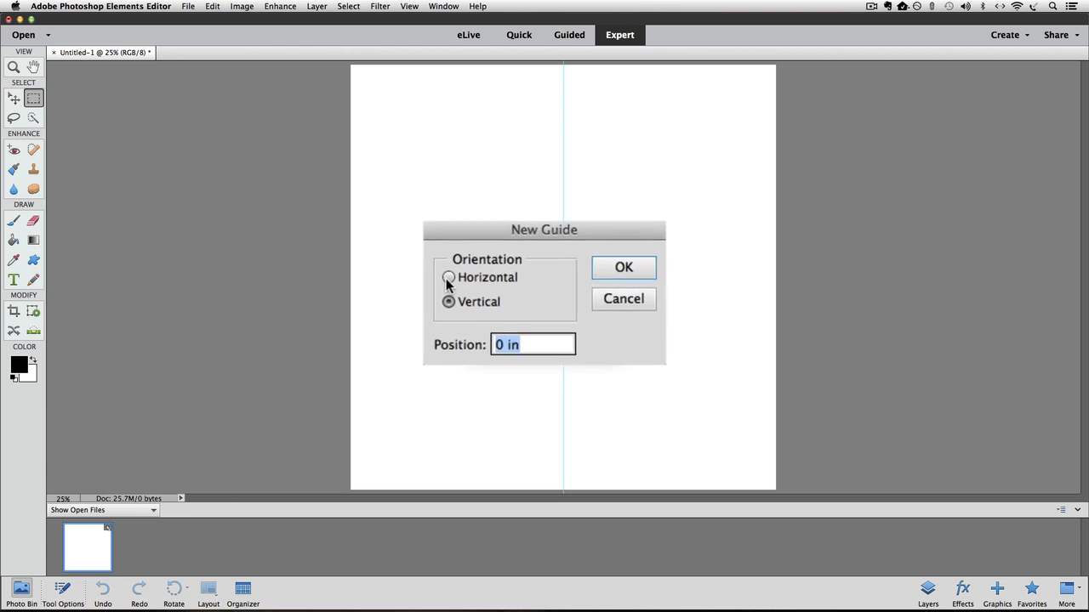
pyautogui.click(449, 277)
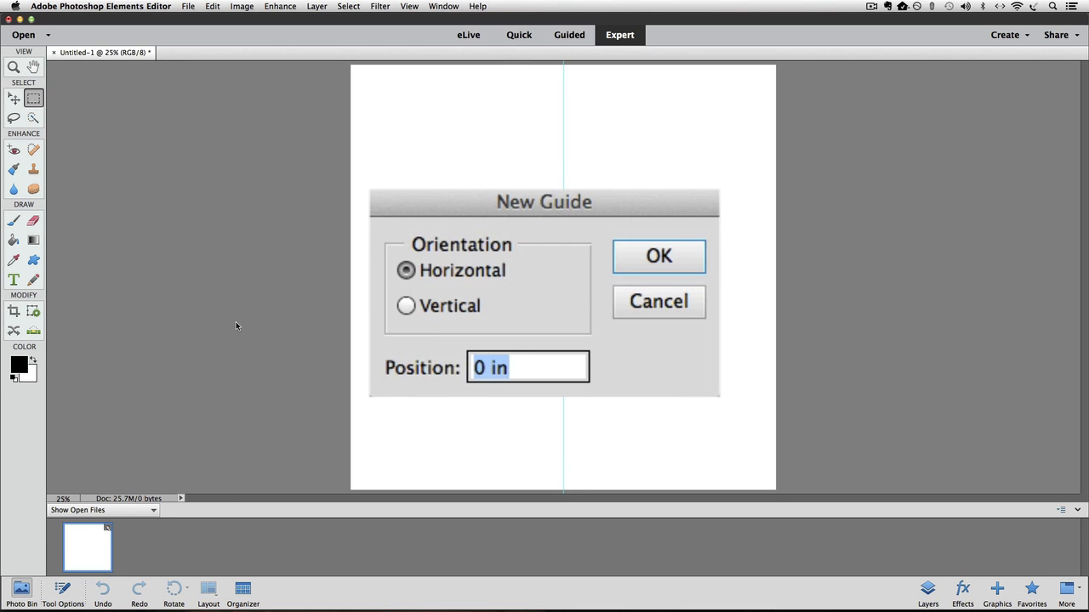
pyautogui.write('5')
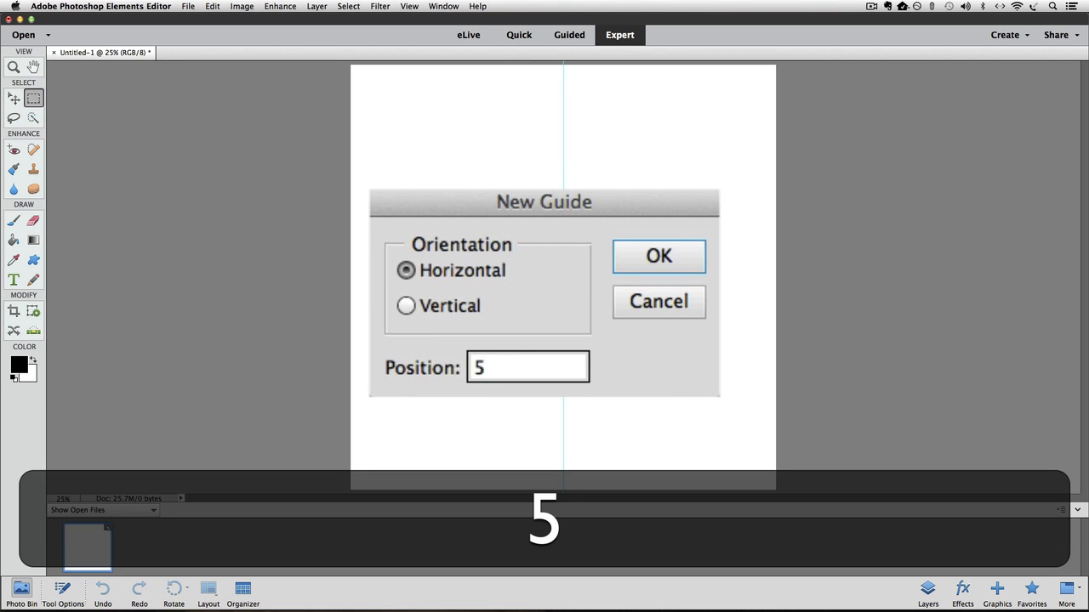
pyautogui.click(658, 255)
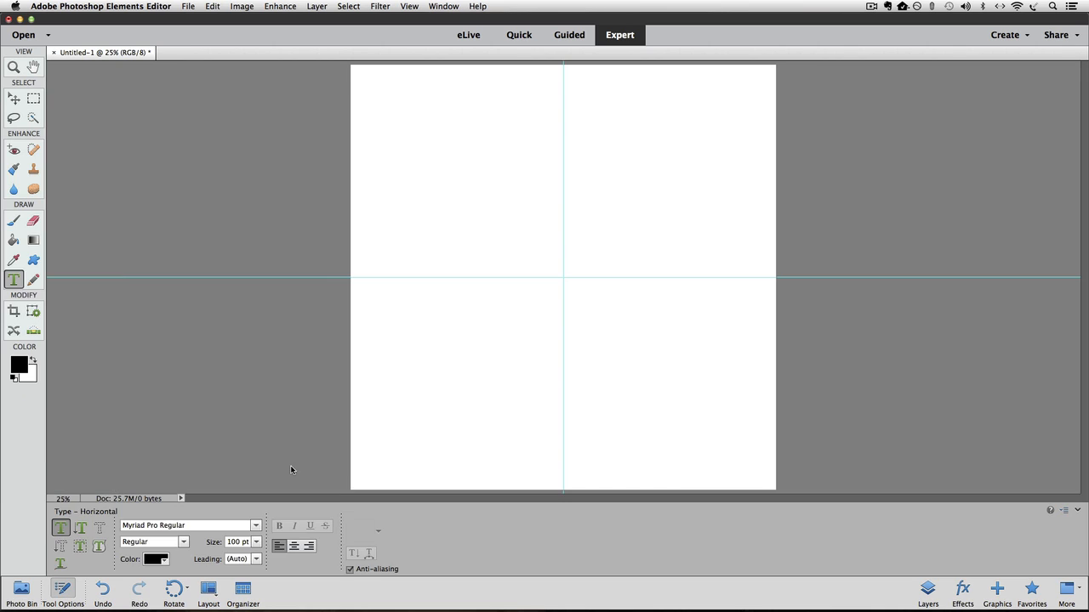
# Step: Set the Horizontal Type tool to centre-aligned Myriad Pro Bold at 60 pt
pyautogui.click(63, 592)
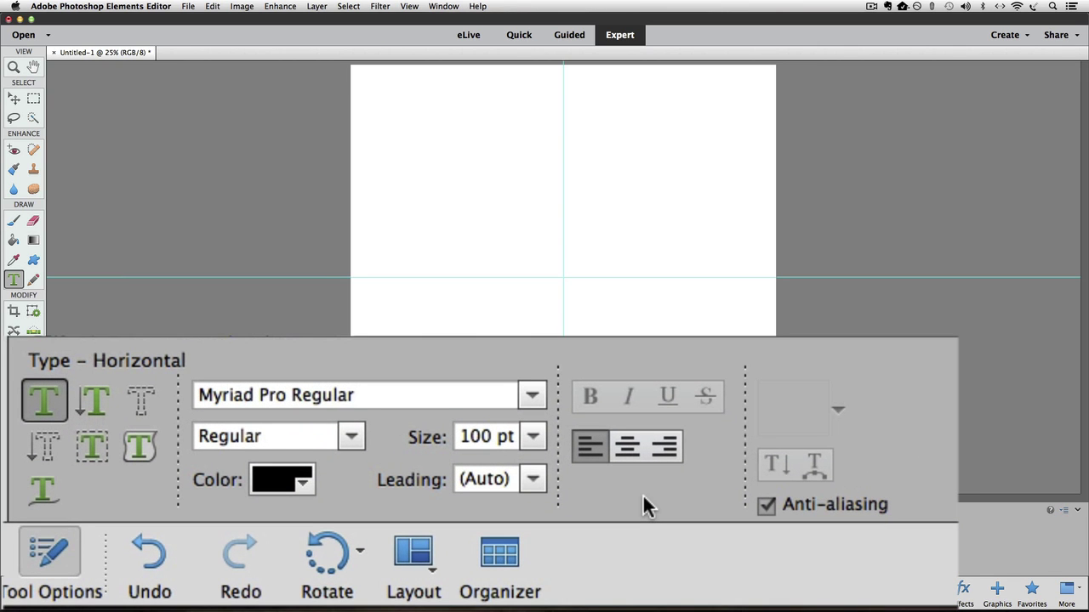
pyautogui.moveTo(638, 500)
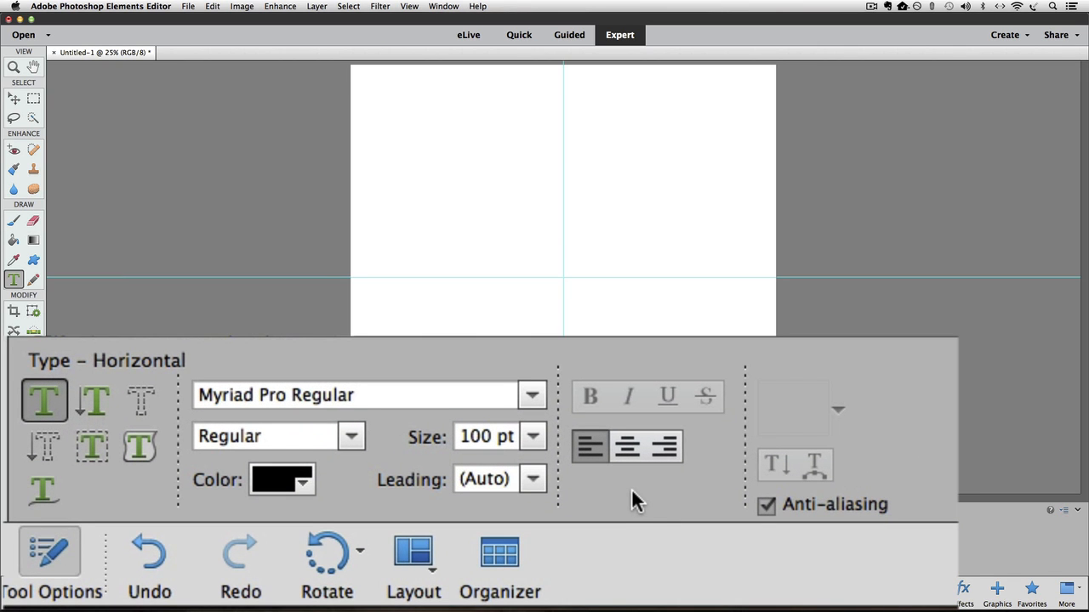
pyautogui.moveTo(590, 445)
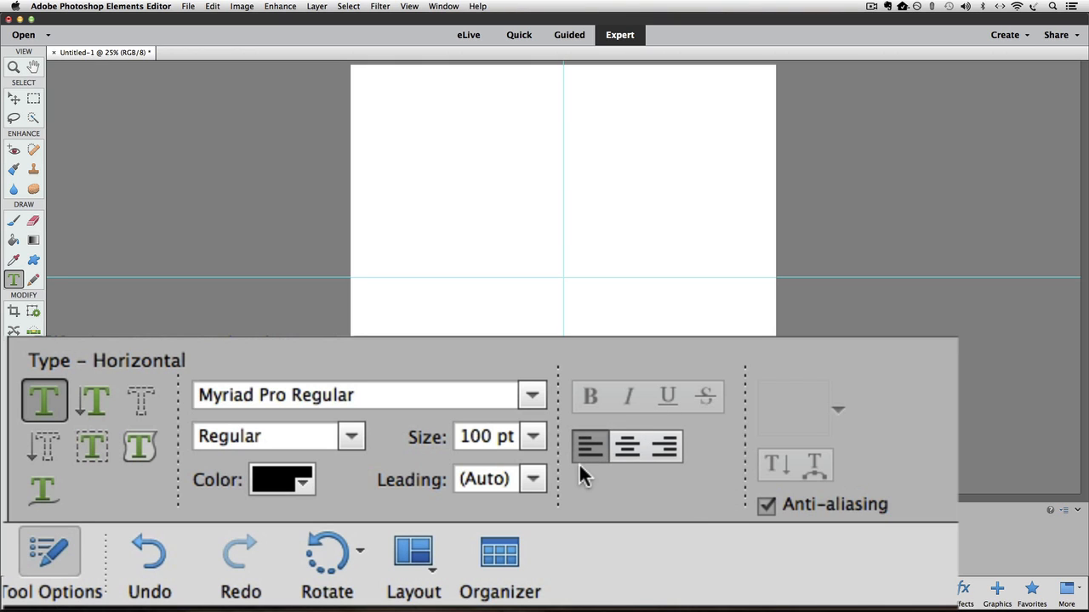
pyautogui.moveTo(633, 483)
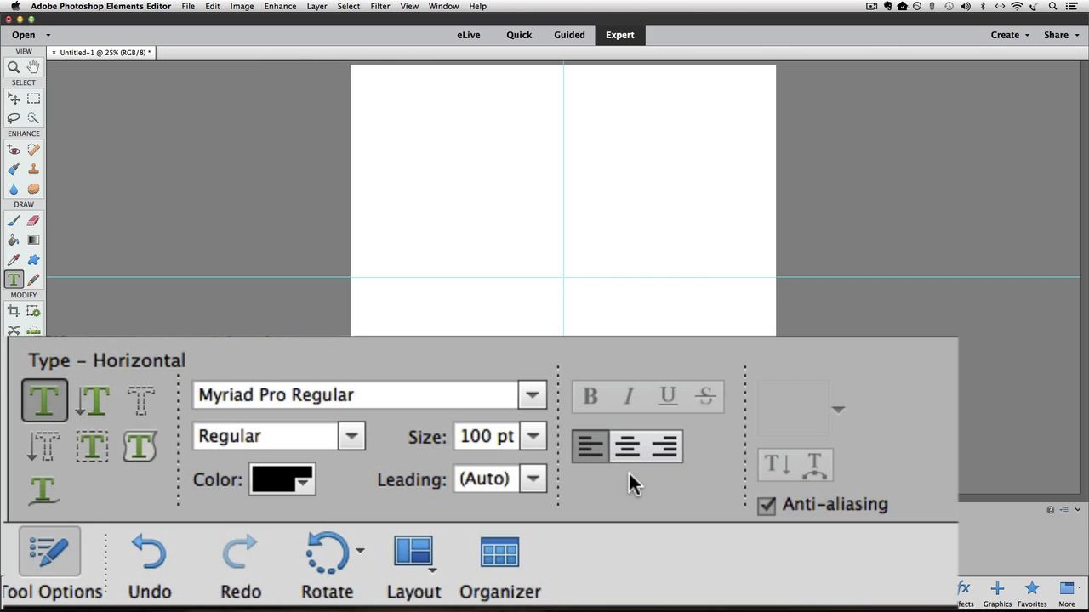
pyautogui.click(626, 446)
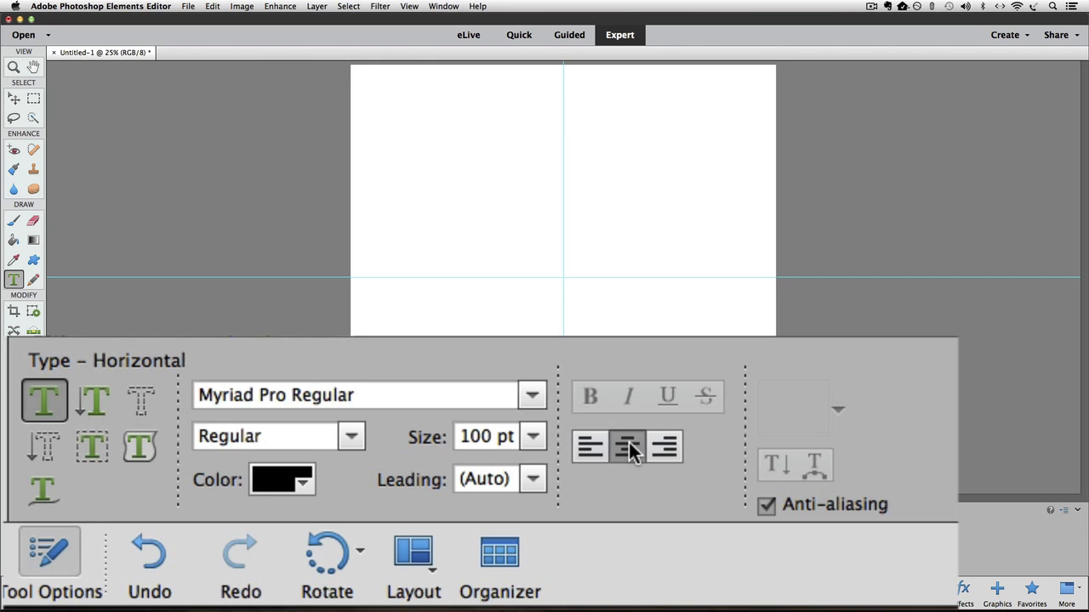
pyautogui.moveTo(638, 507)
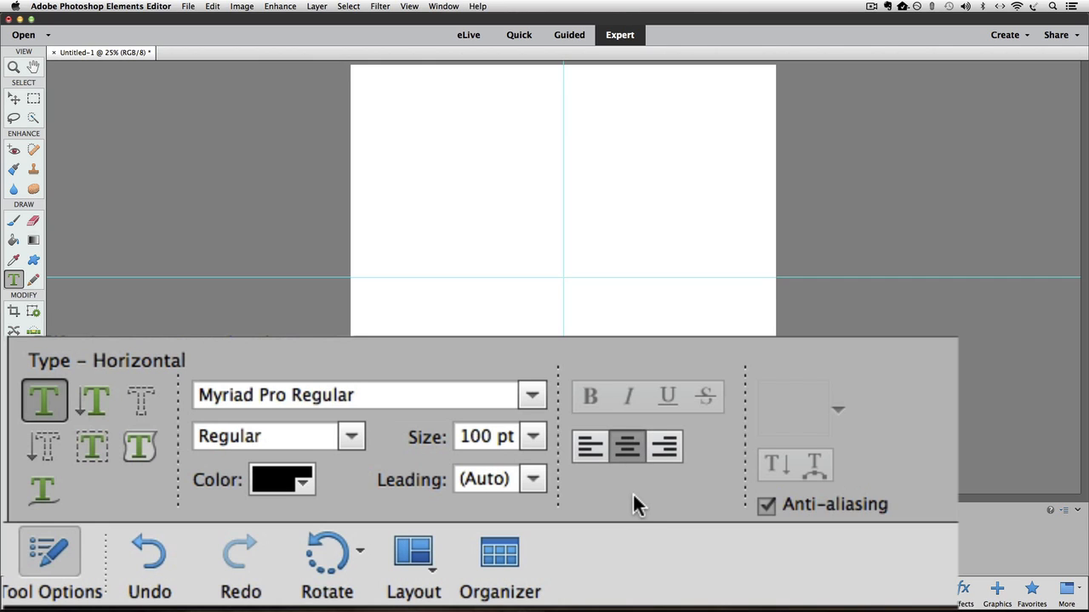
pyautogui.moveTo(627, 504)
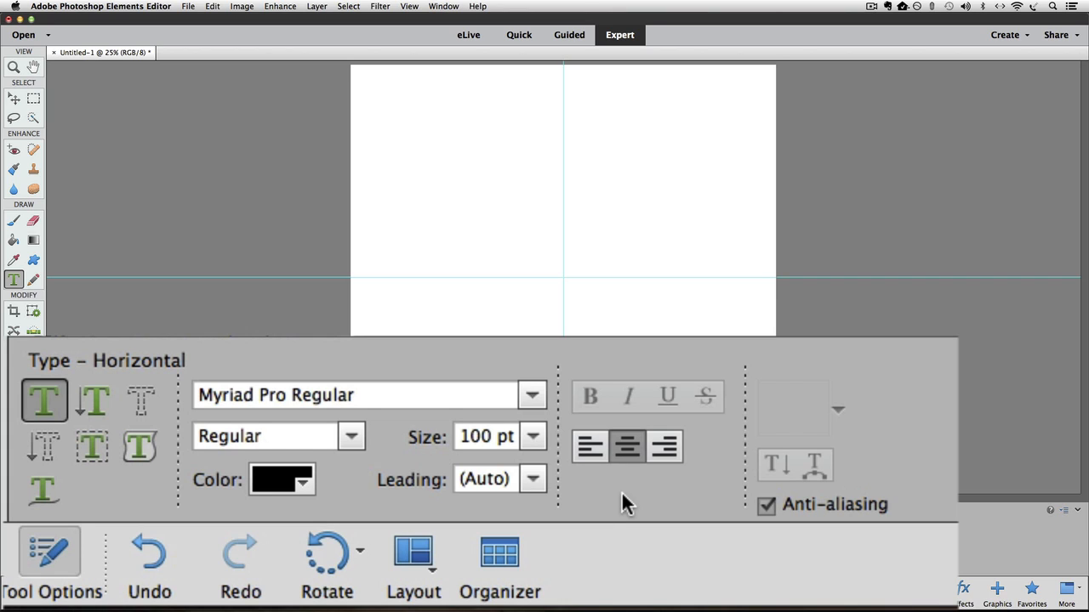
pyautogui.moveTo(340, 473)
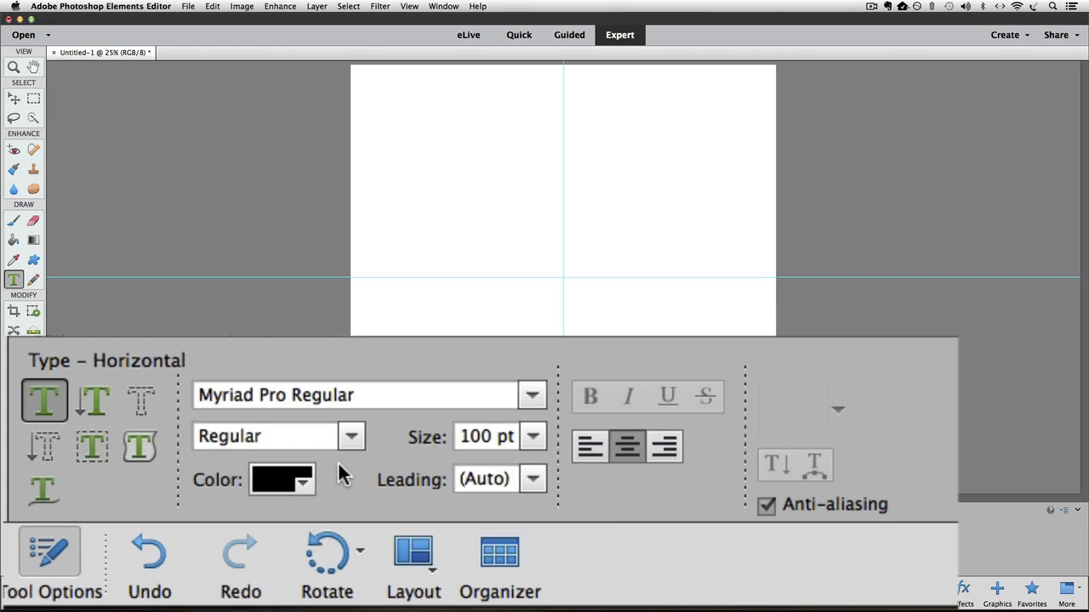
pyautogui.moveTo(351, 436)
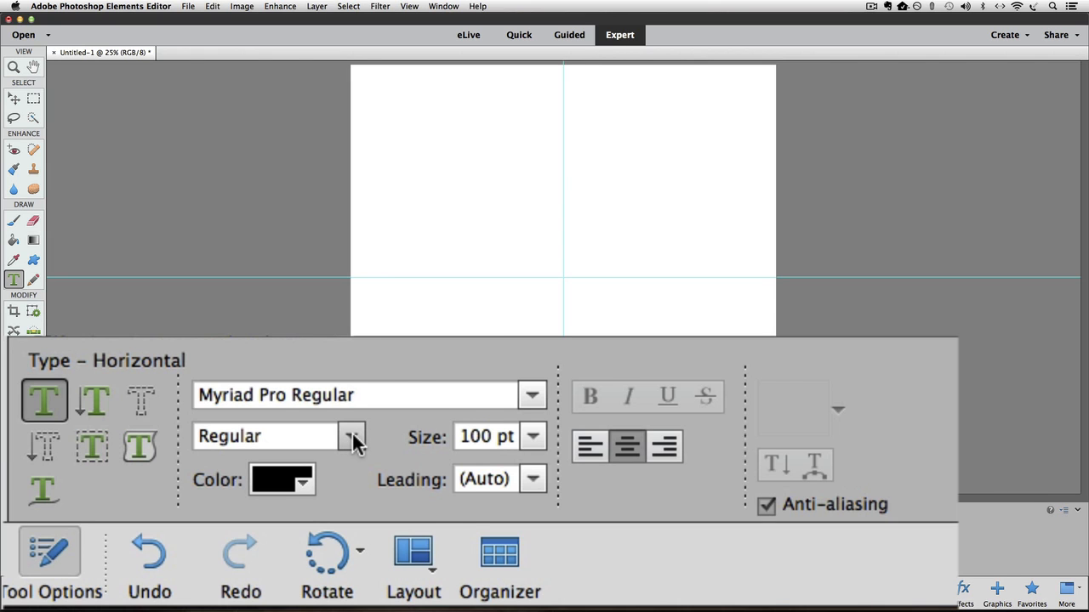
pyautogui.click(351, 436)
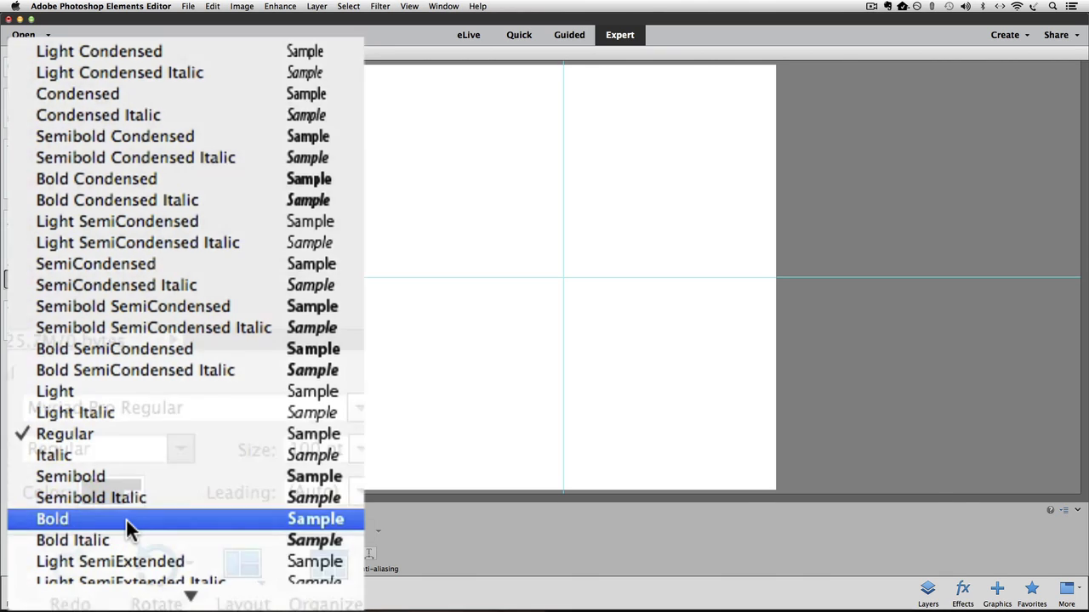
pyautogui.click(51, 519)
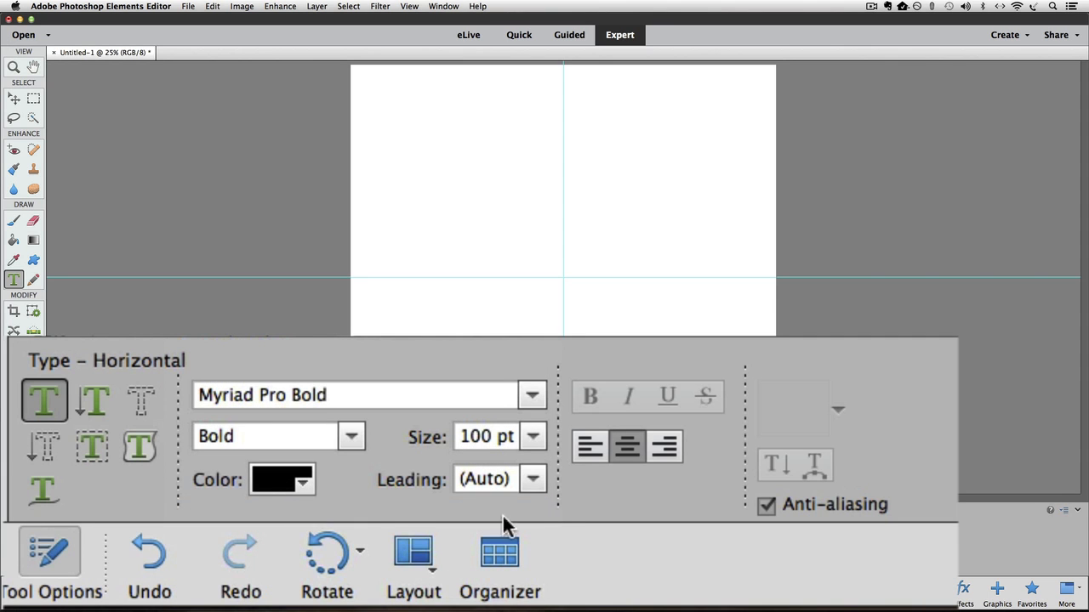
pyautogui.moveTo(560, 519)
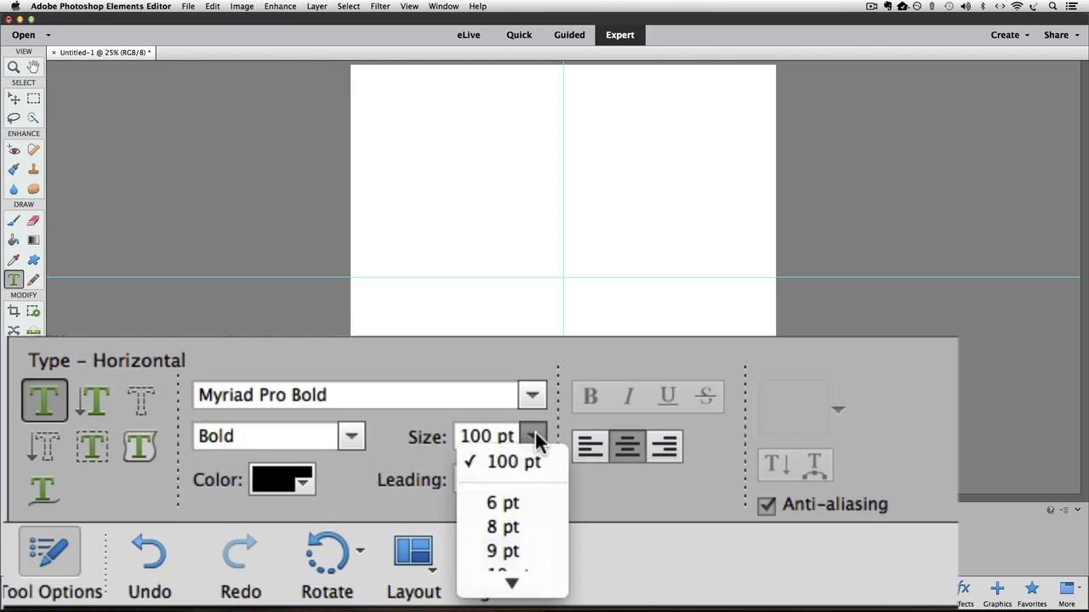
pyautogui.scroll(-3)
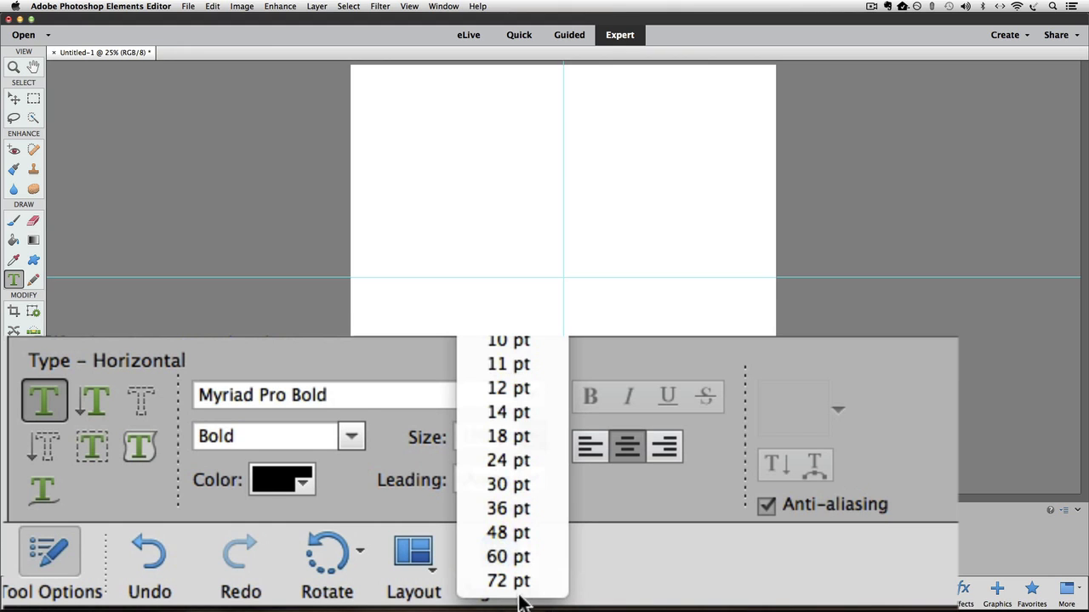
pyautogui.click(507, 557)
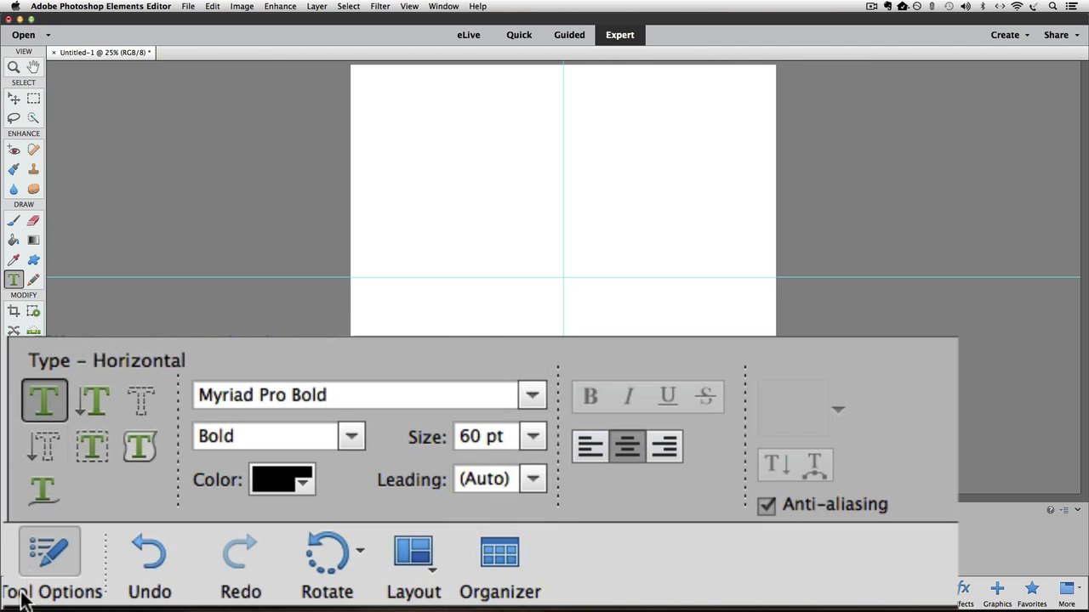
pyautogui.moveTo(139, 446)
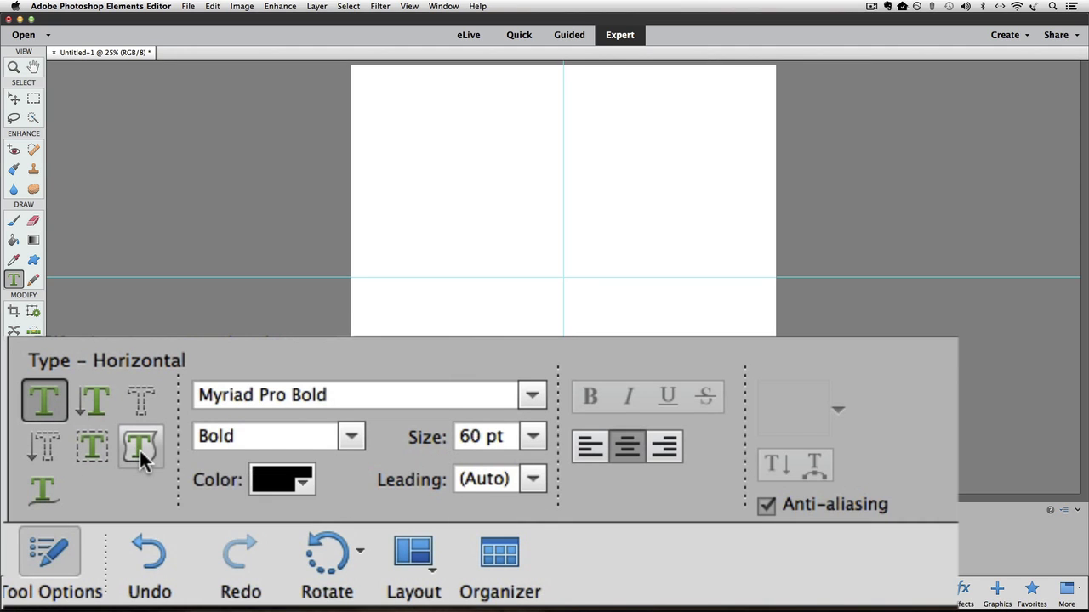
# Step: Choose the Text on Shape tool with the Ellipse shape
pyautogui.click(139, 446)
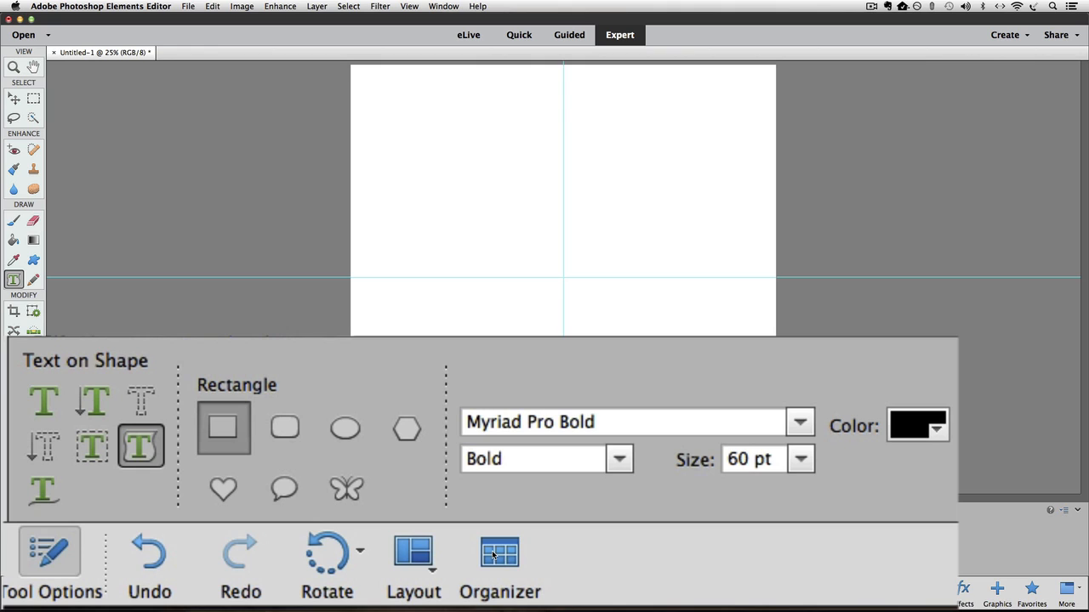
pyautogui.moveTo(357, 432)
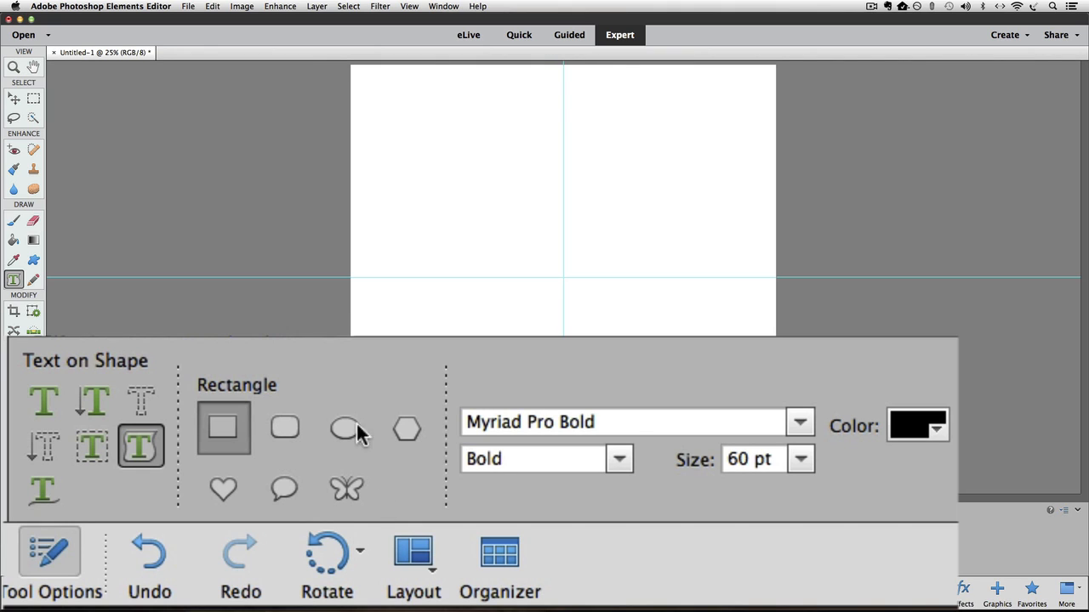
pyautogui.click(345, 429)
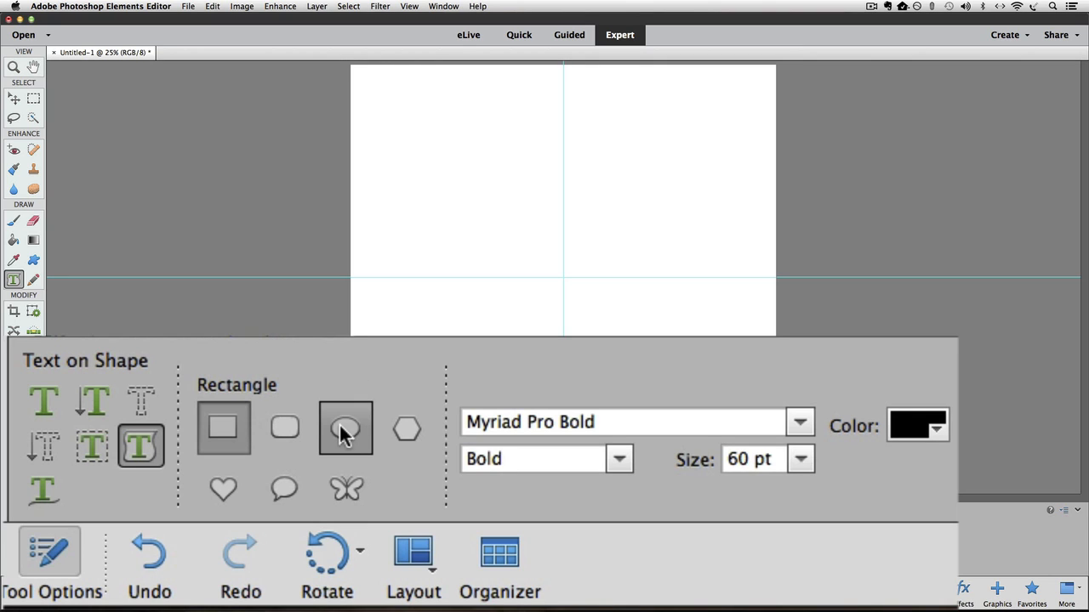
pyautogui.click(345, 429)
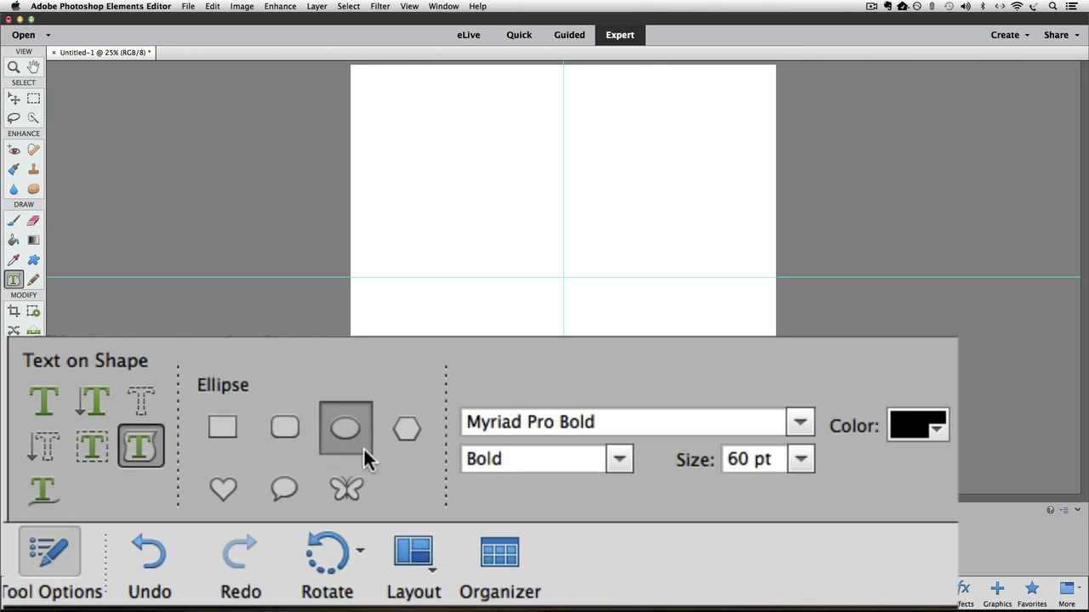
pyautogui.moveTo(395, 469)
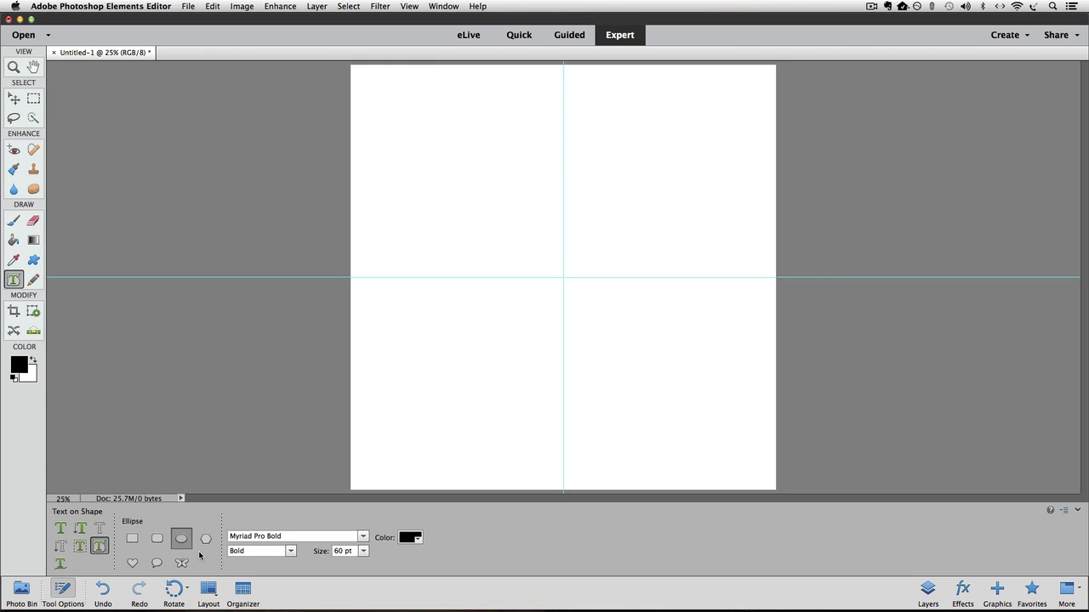
pyautogui.moveTo(404, 425)
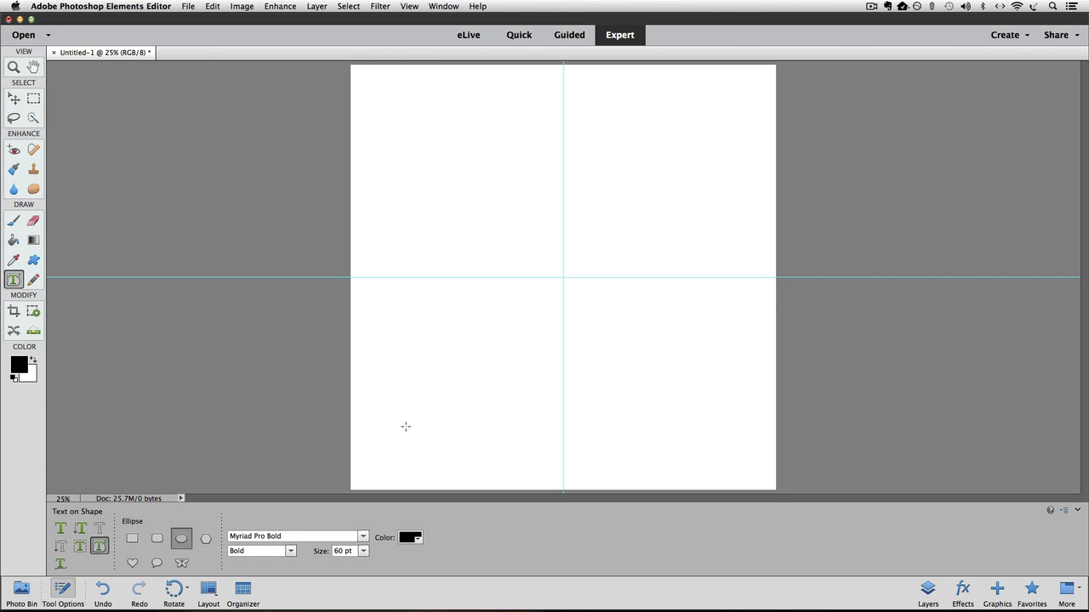
pyautogui.moveTo(561, 279)
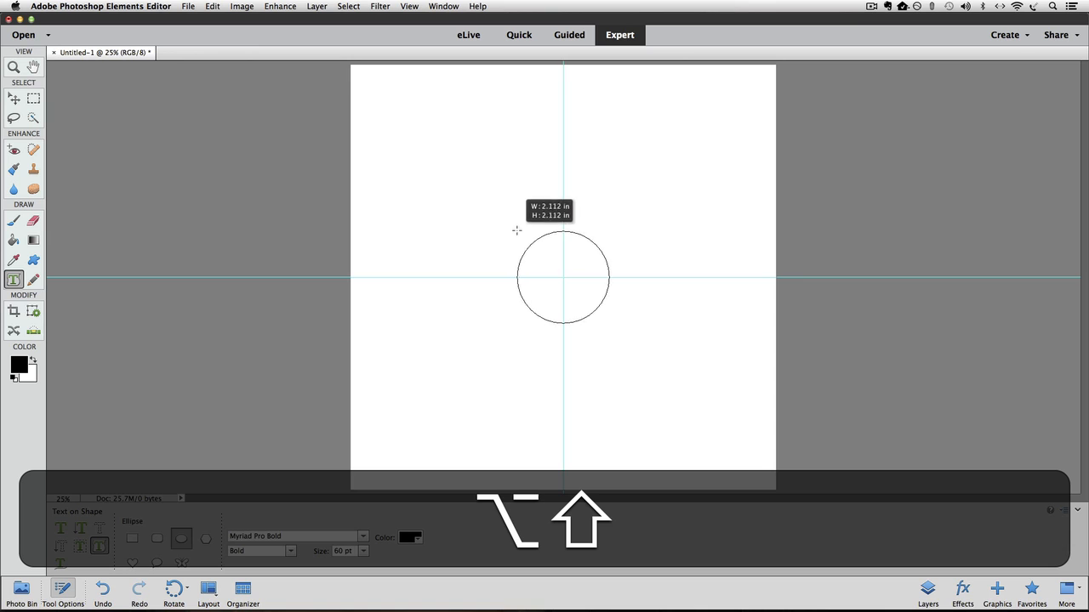
# Step: Alt+Shift-drag a circle about 3.7 inches wide from the guide intersection
pyautogui.moveTo(517, 231); pyautogui.dragTo(479, 197)
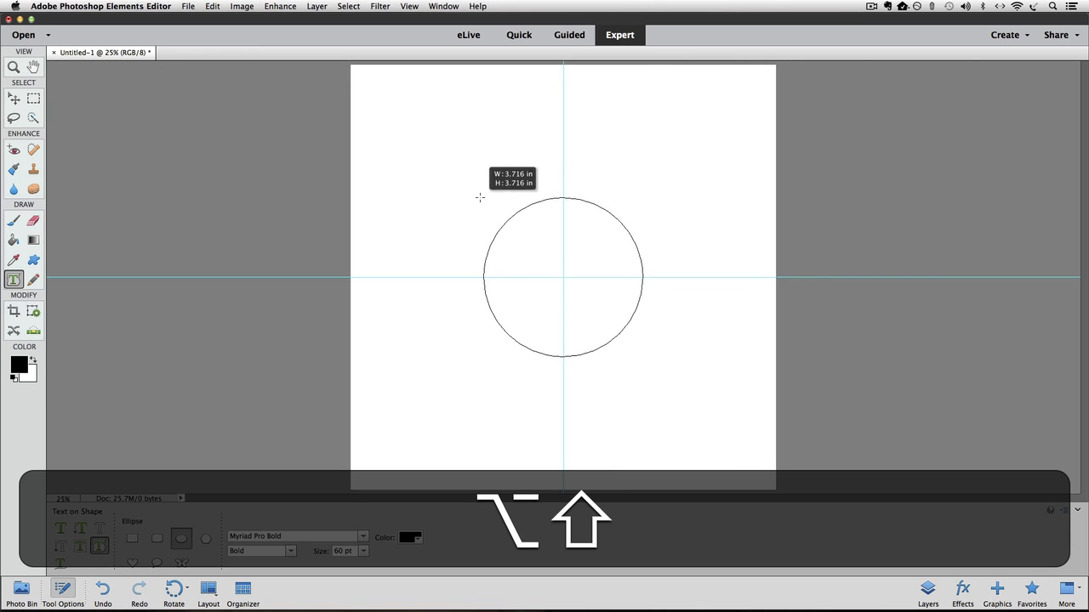
pyautogui.moveTo(480, 198); pyautogui.dragTo(466, 186)
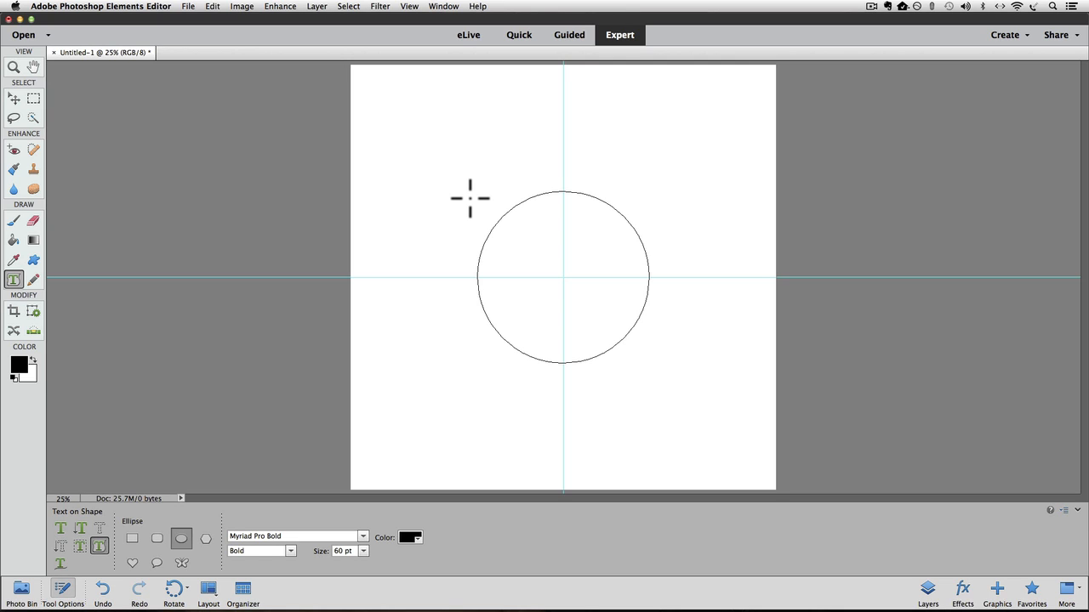
pyautogui.moveTo(472, 199)
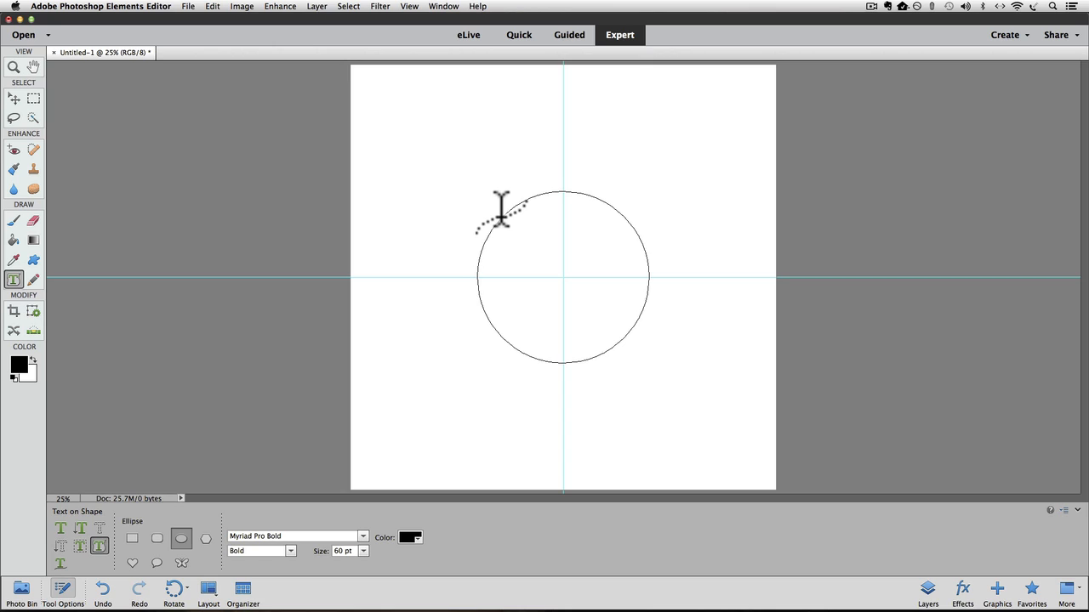
# Step: Write 'PHOTOSHOP ELEMENTS' along the circle path and commit the text layer
pyautogui.click(500, 207)
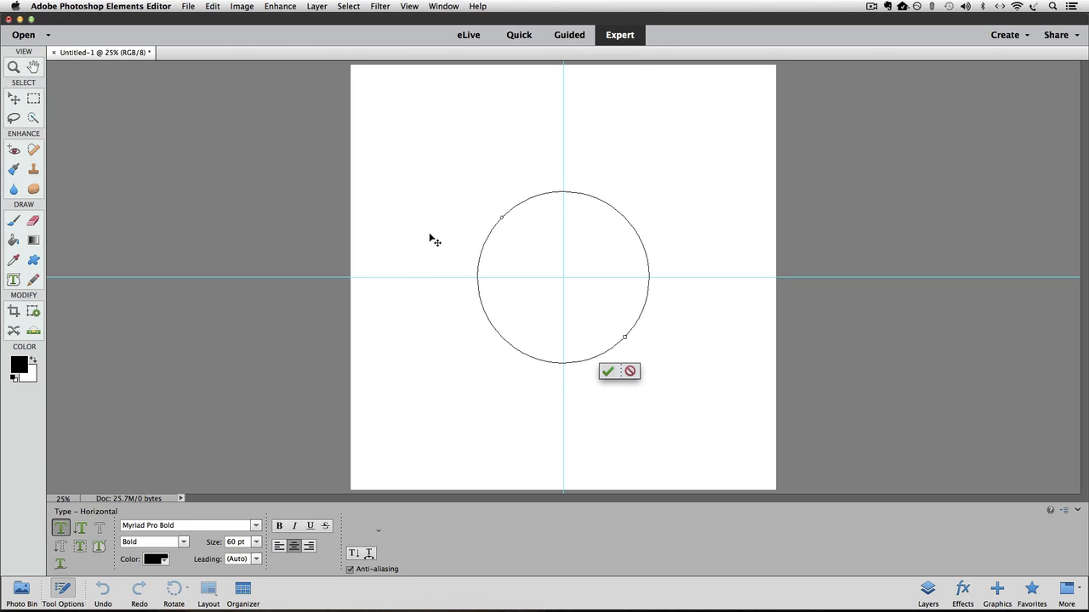
pyautogui.click(502, 218)
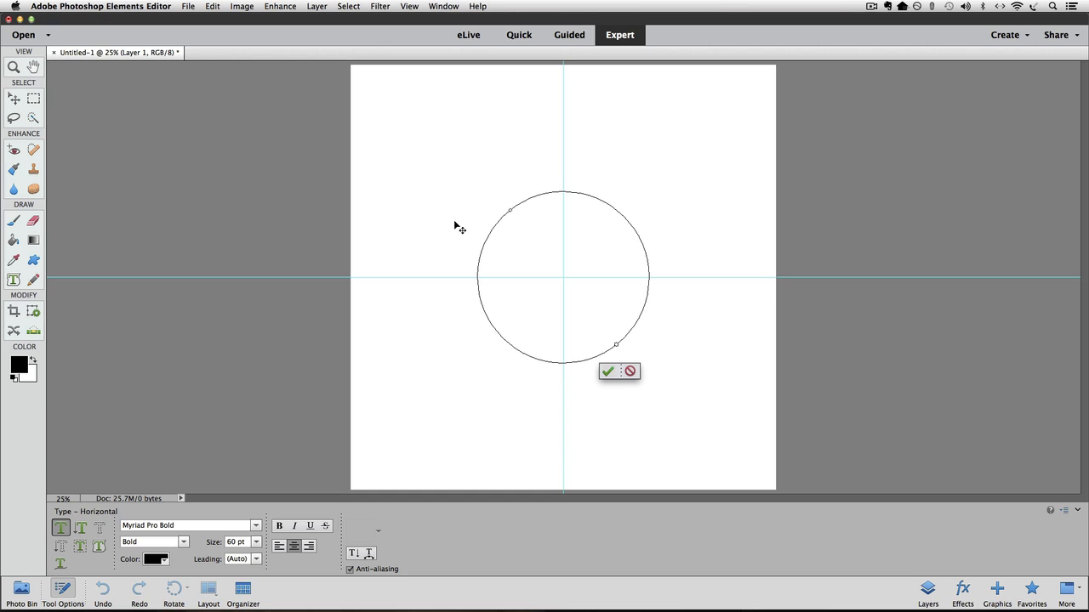
pyautogui.write('PH')
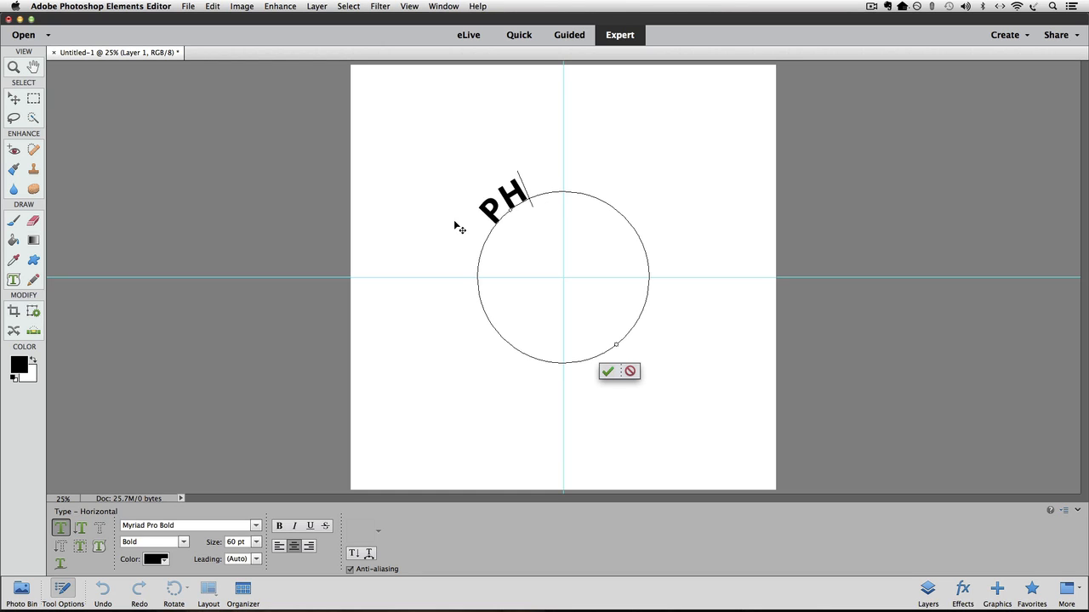
pyautogui.write('OTOSHOP ELEMENTS')
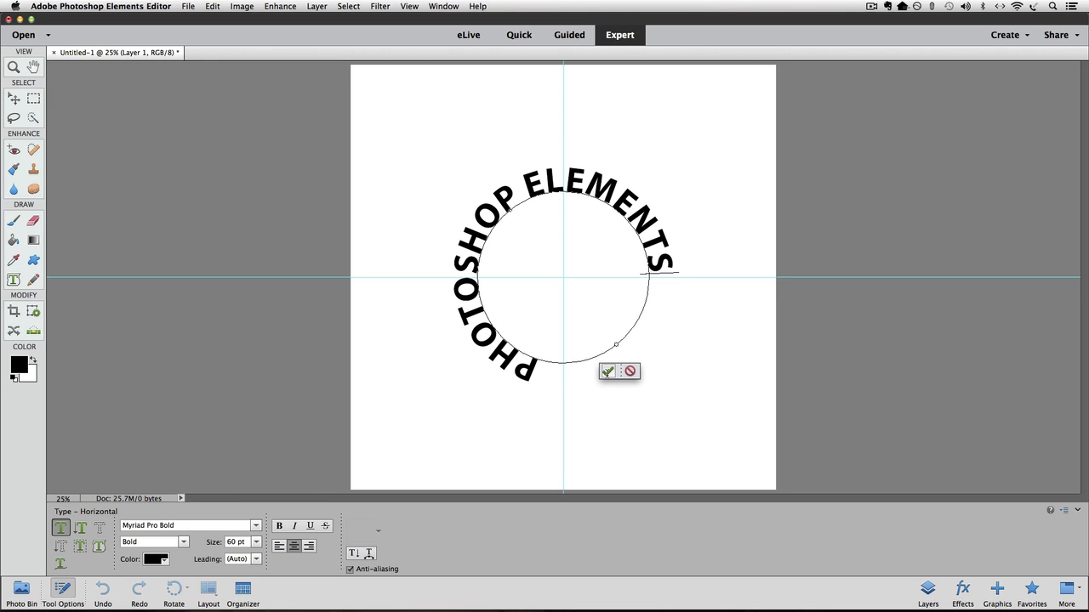
pyautogui.click(605, 370)
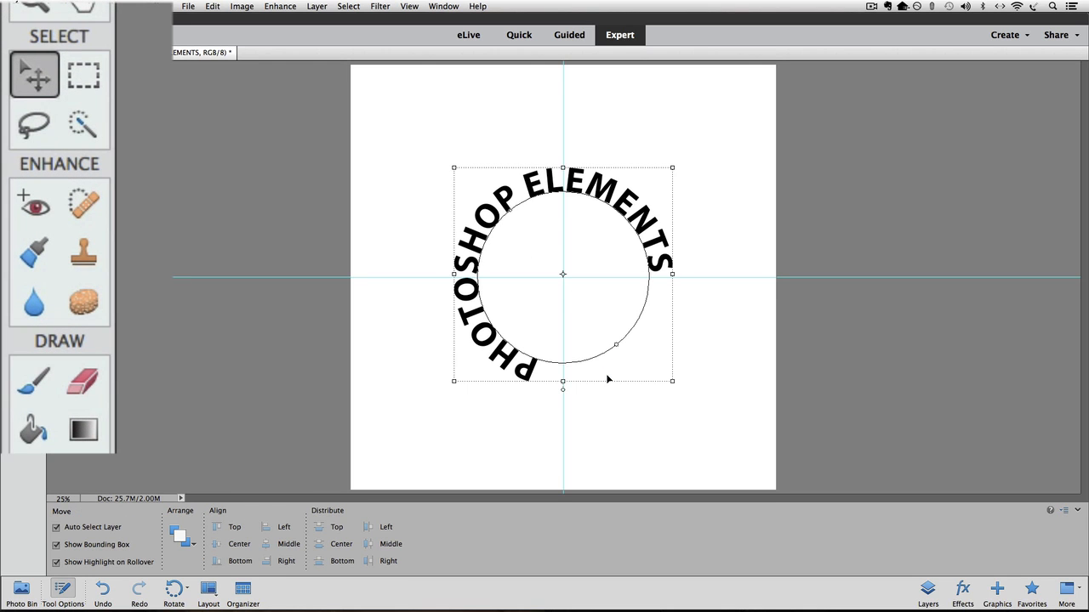
pyautogui.click(34, 75)
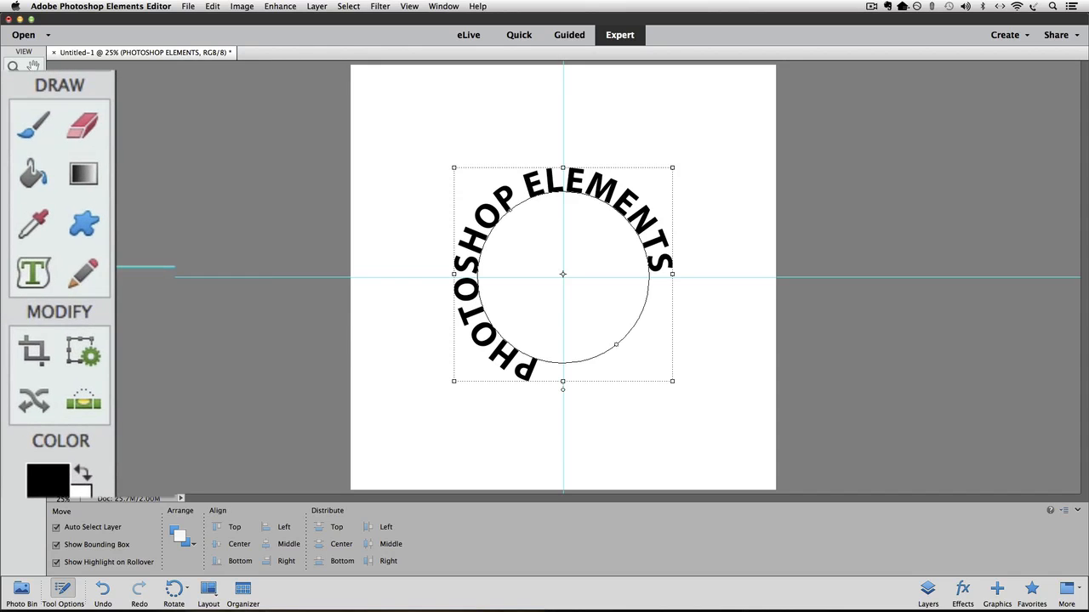
# Step: Activate the Custom Shape tool's Shape Selection mode for the circle path
pyautogui.click(83, 222)
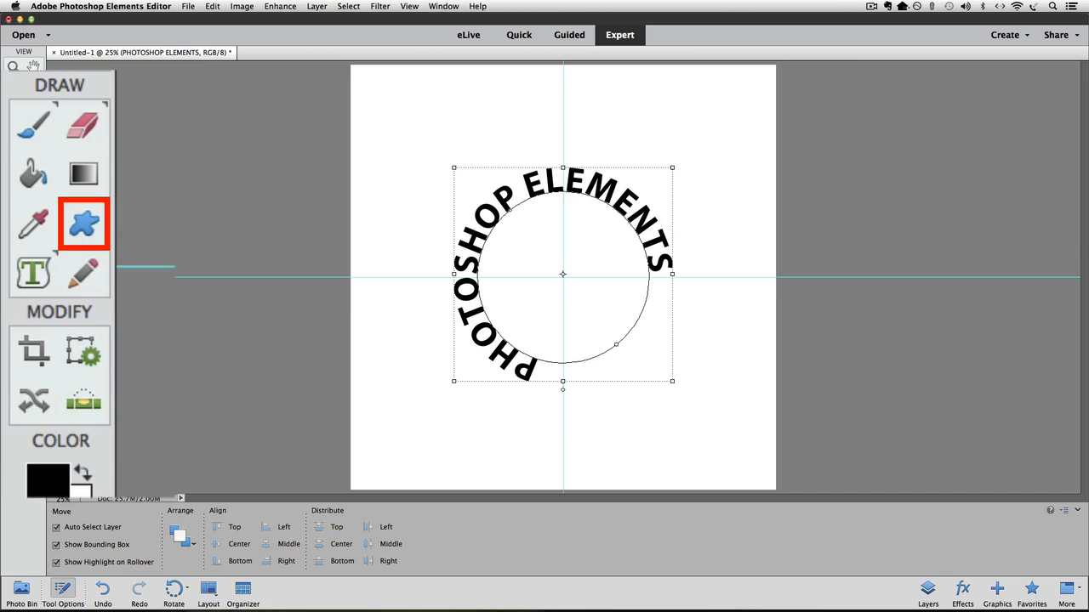
pyautogui.moveTo(84, 225)
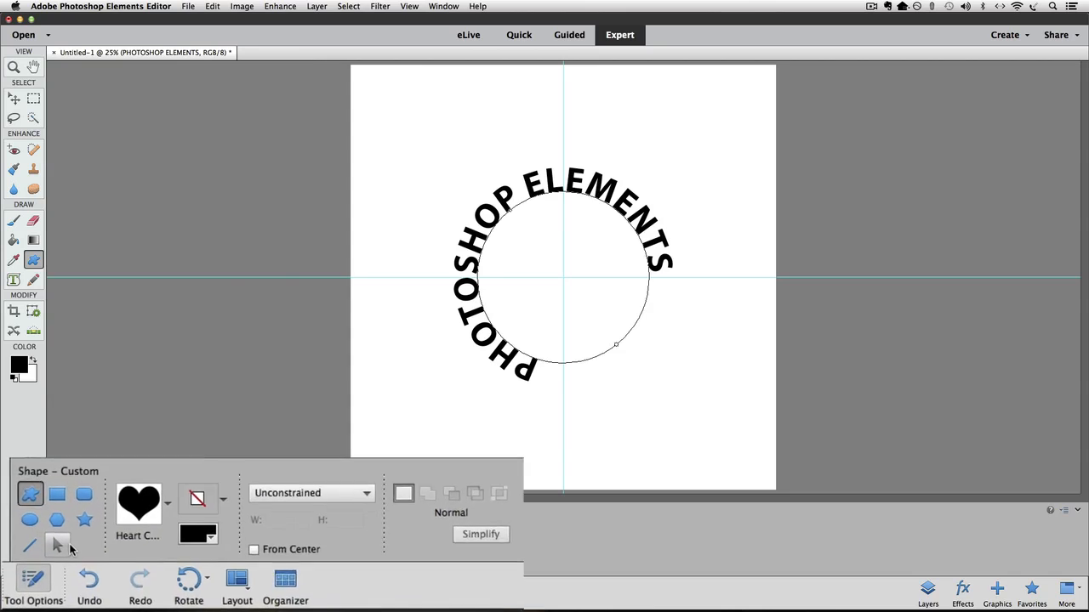
pyautogui.click(34, 578)
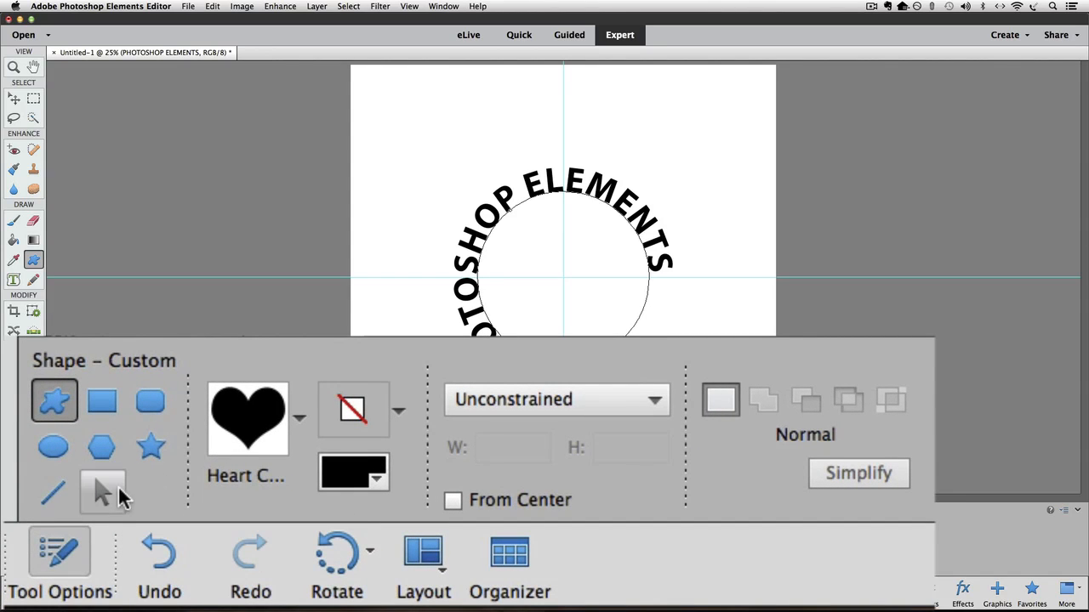
pyautogui.click(102, 491)
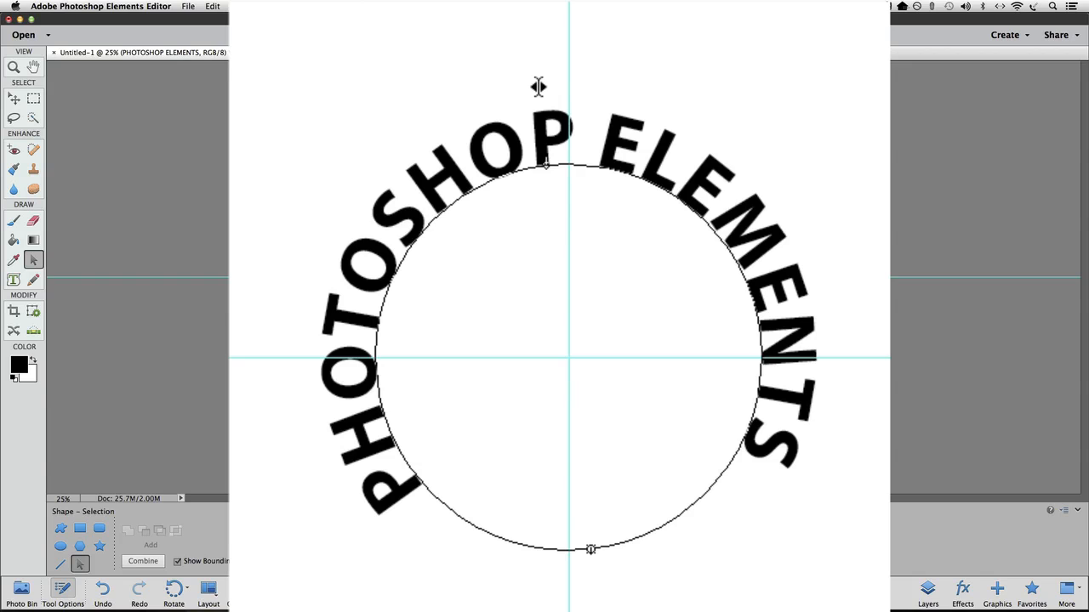
pyautogui.moveTo(528, 104)
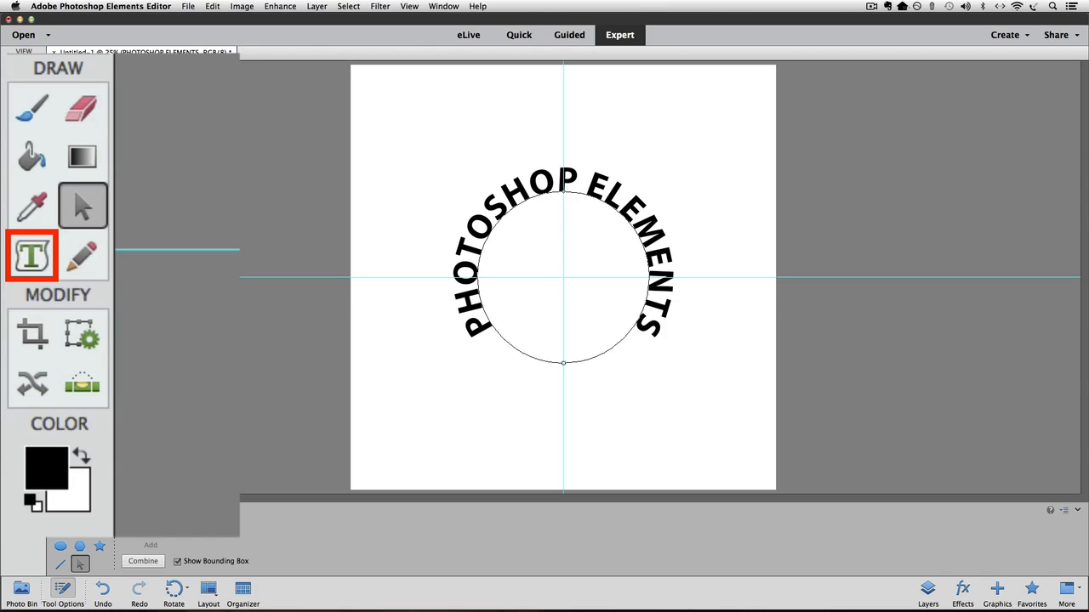
# Step: Enter edit mode on the curved text with all letters selected
pyautogui.click(30, 255)
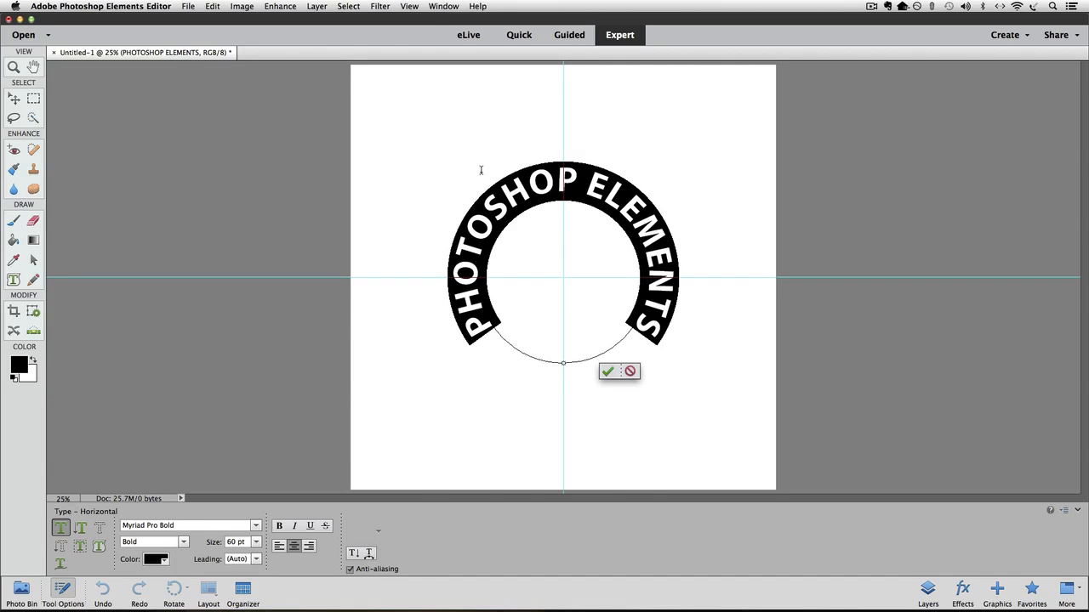
# Step: Enlarge the selected curved lettering to 72 pt from the Size dropdown
pyautogui.click(63, 592)
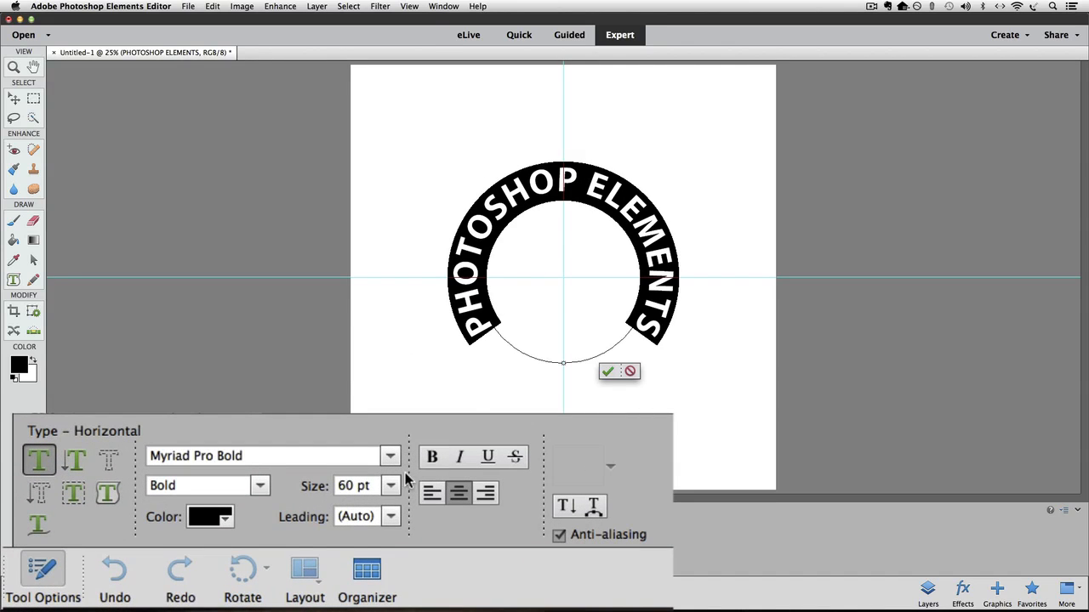
pyautogui.moveTo(391, 487)
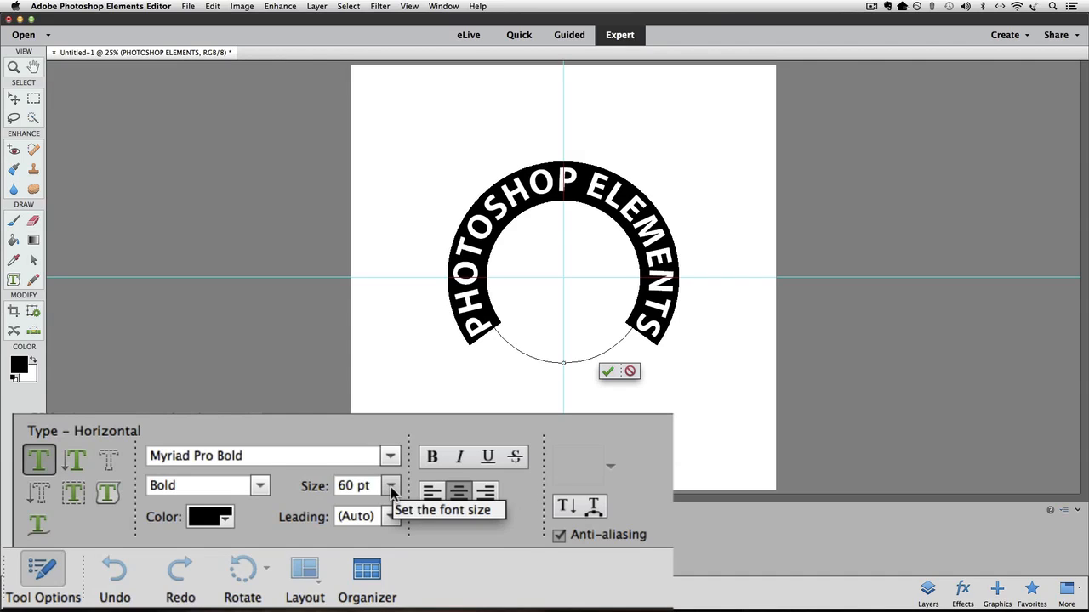
pyautogui.click(392, 487)
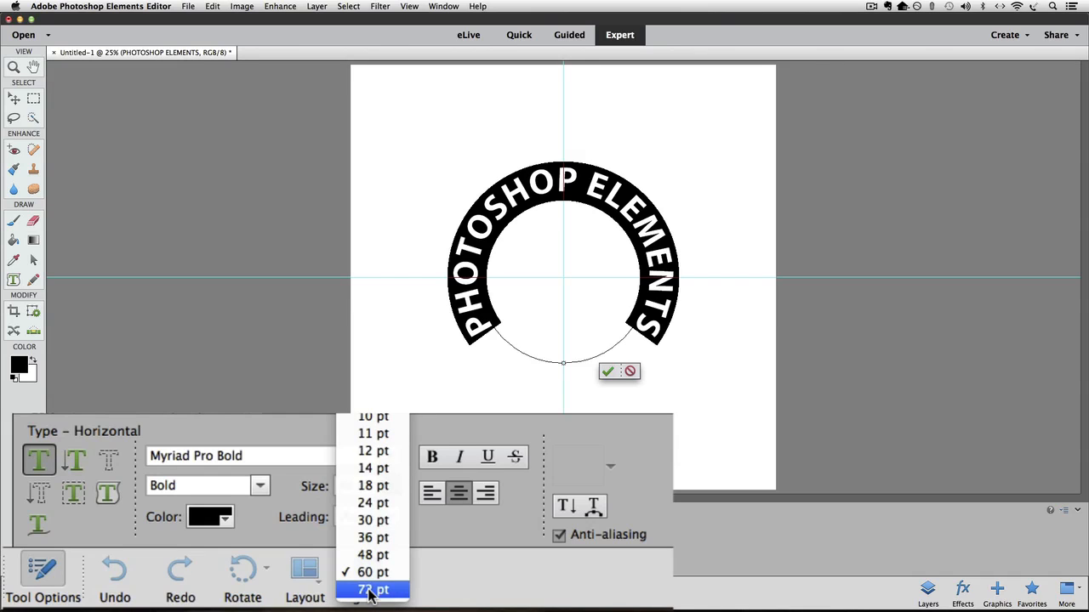
pyautogui.click(371, 589)
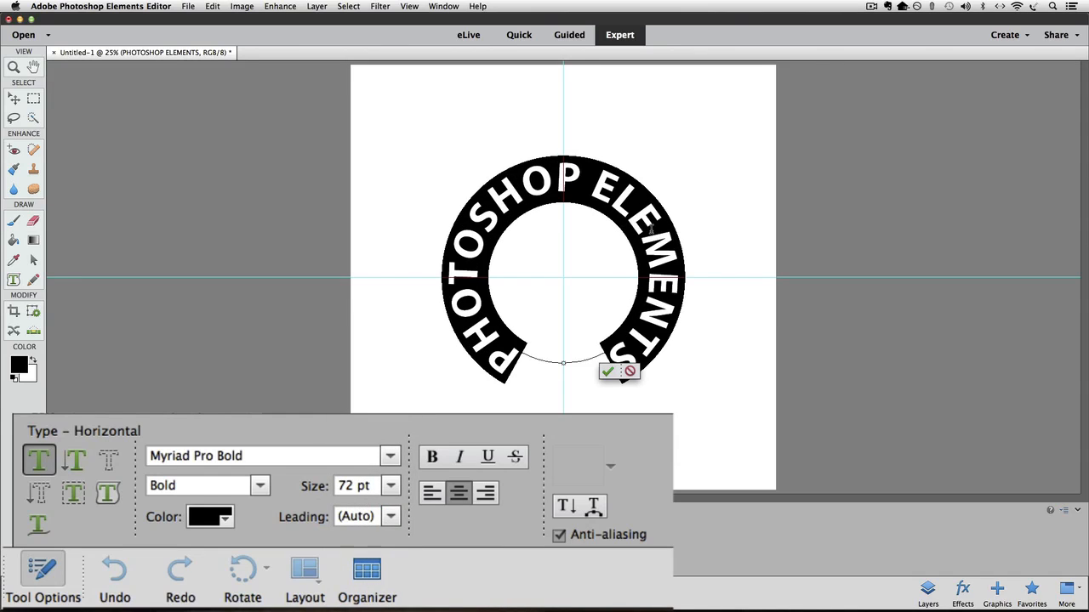
pyautogui.moveTo(603, 388)
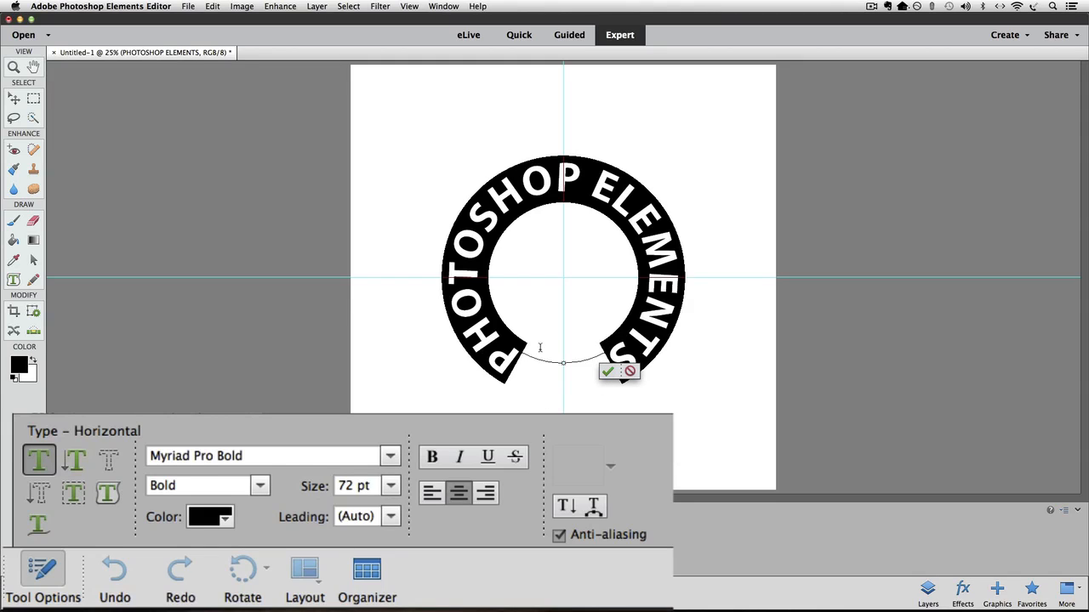
pyautogui.moveTo(507, 441)
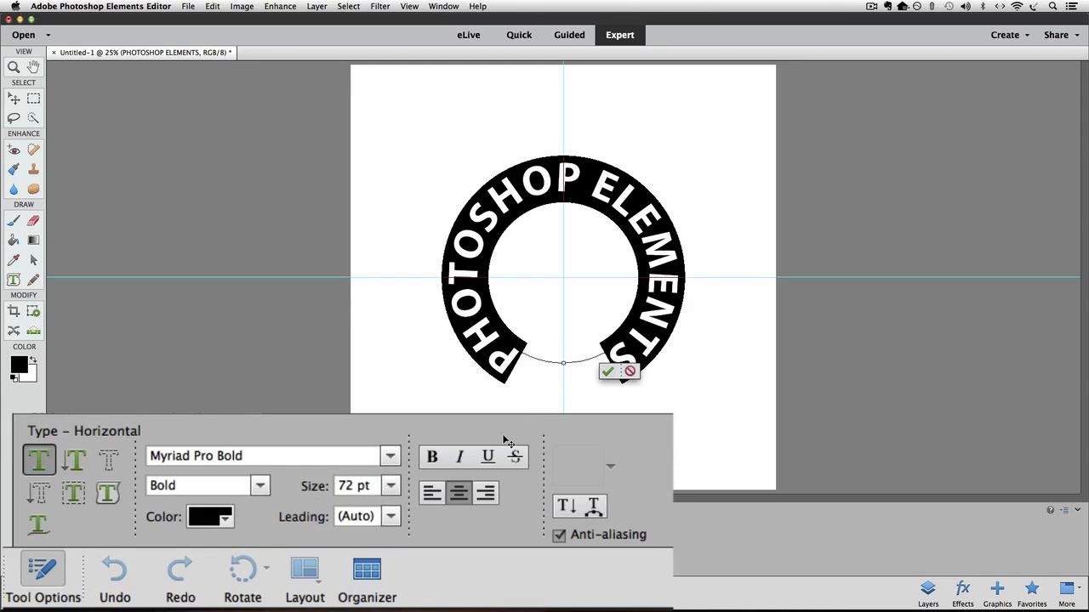
pyautogui.moveTo(238, 493)
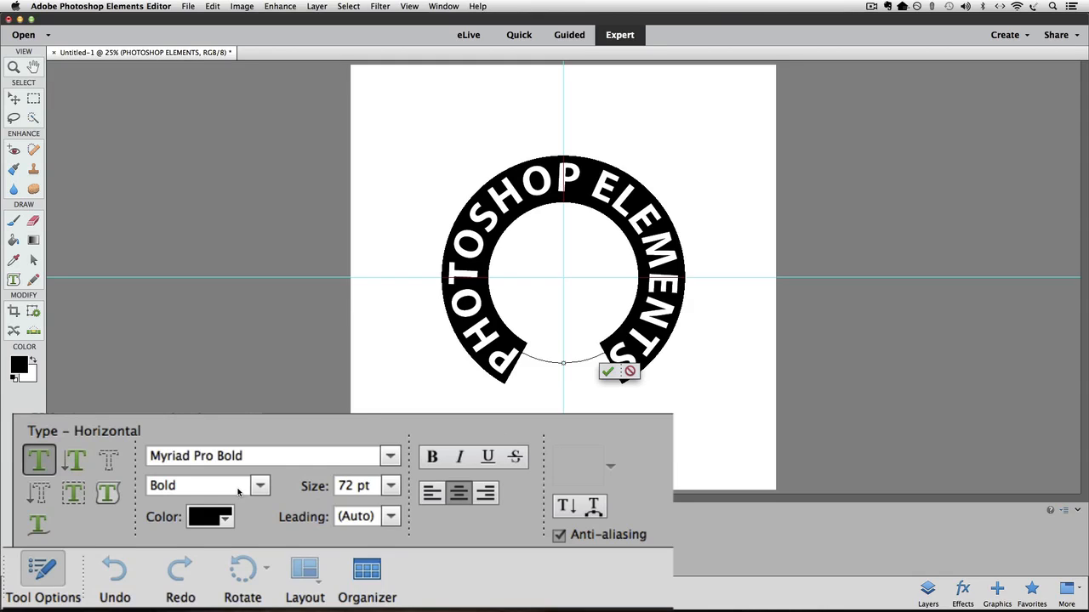
pyautogui.moveTo(357, 487)
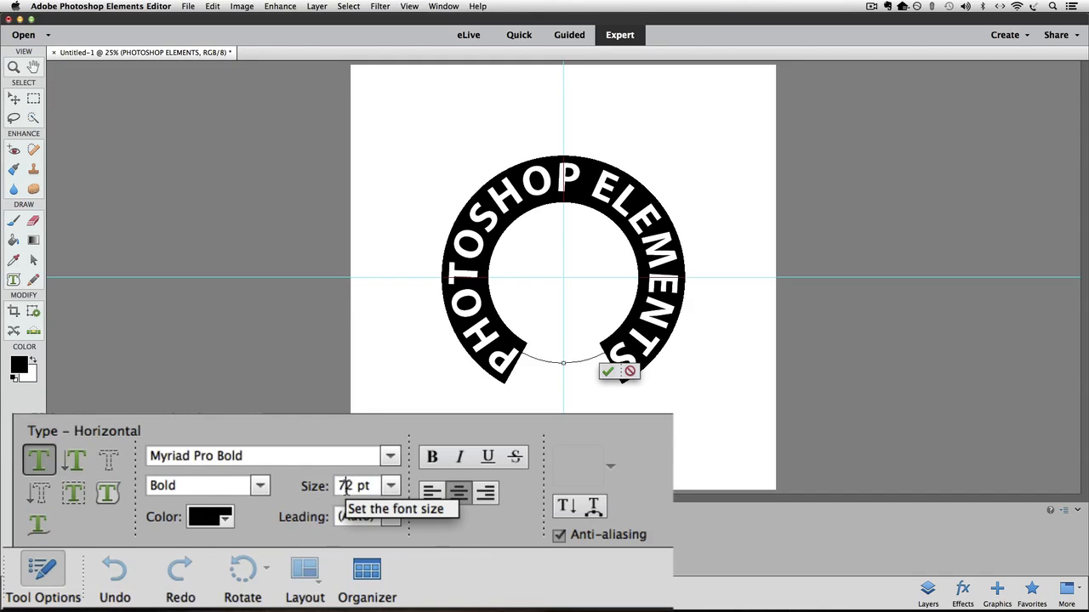
# Step: Select the Size value to replace it with a larger point size
pyautogui.tripleClick(354, 487)
pyautogui.write('100')
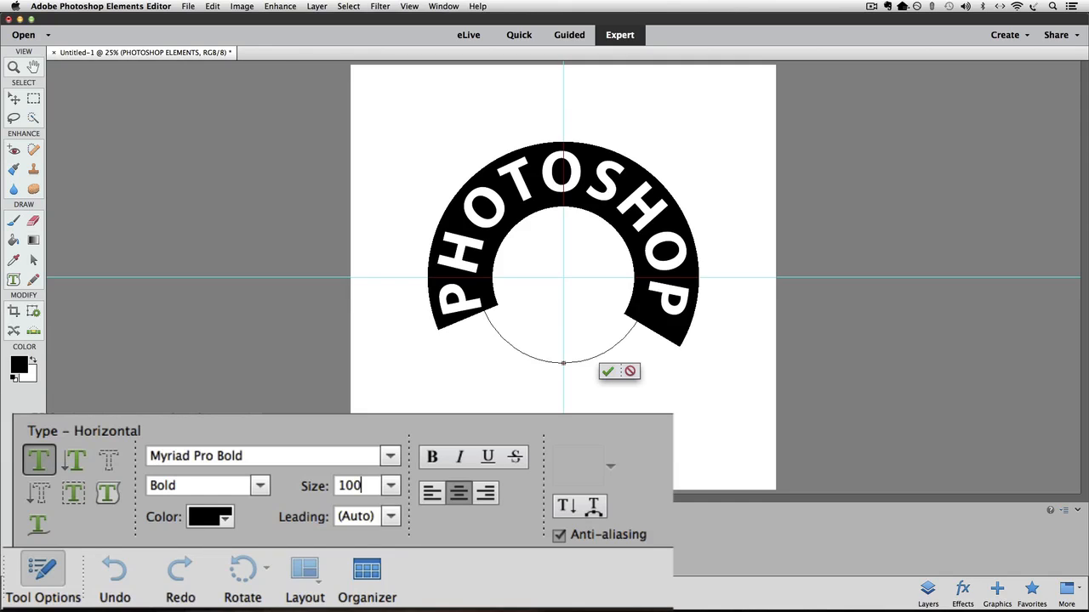
pyautogui.moveTo(204, 449)
pyautogui.write('84')
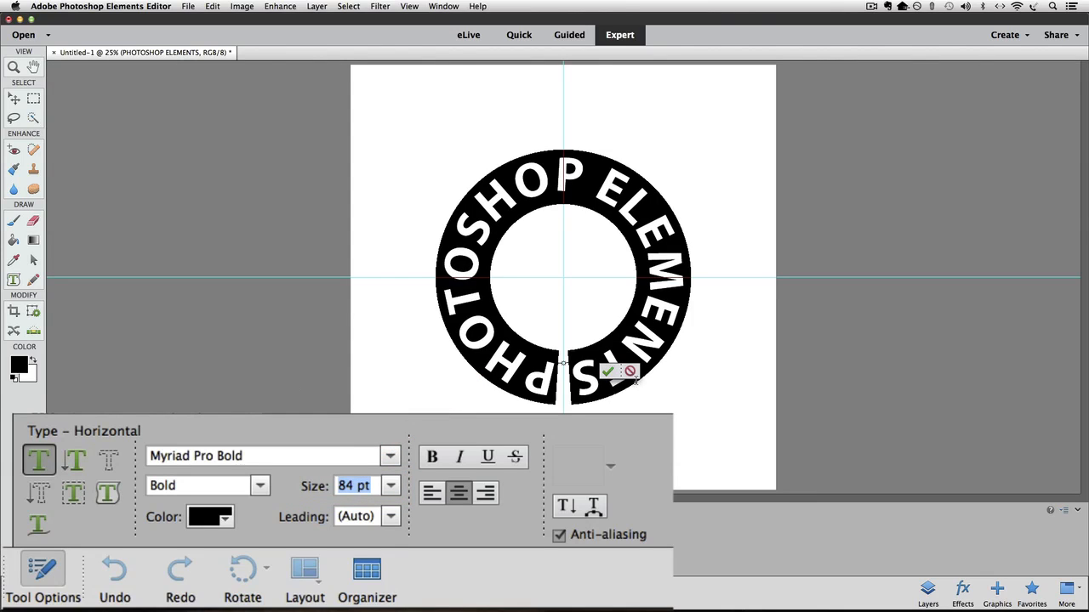
# Step: Commit the 84 pt curved text and switch to the Move tool
pyautogui.click(609, 372)
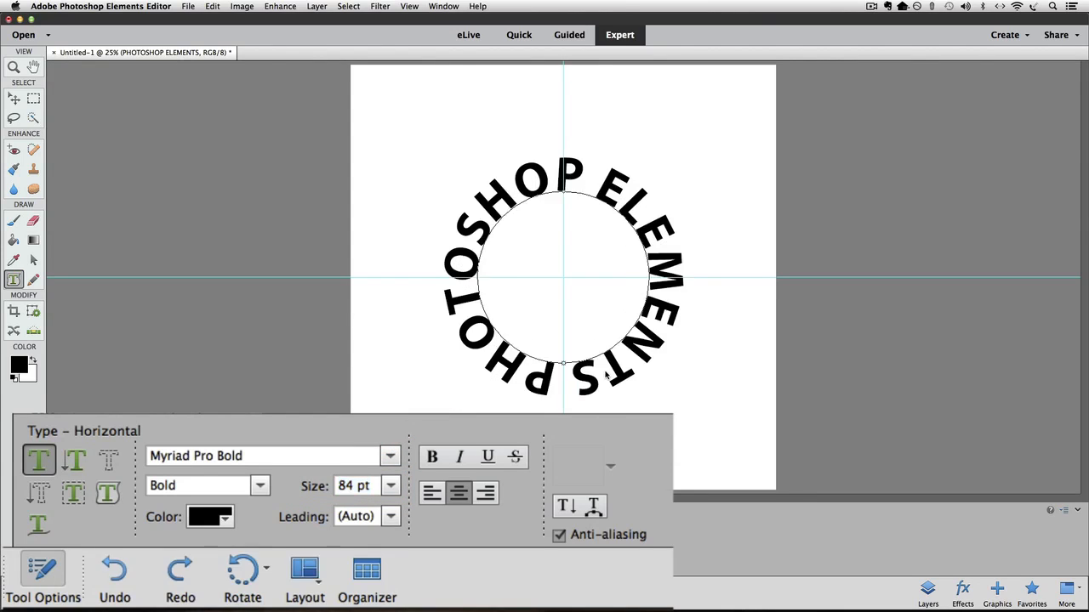
pyautogui.click(14, 98)
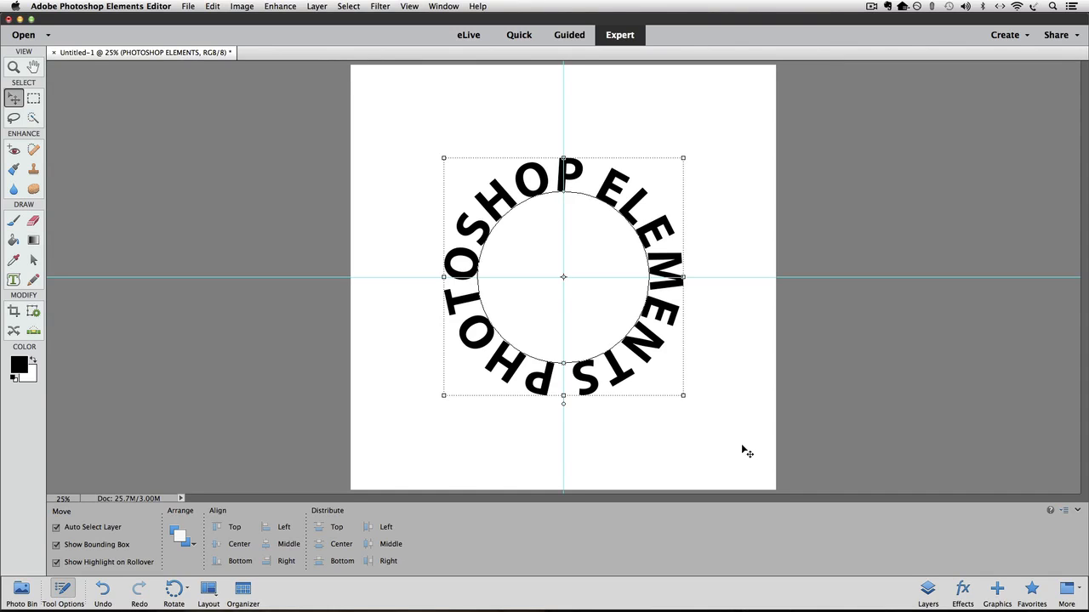
pyautogui.click(409, 6)
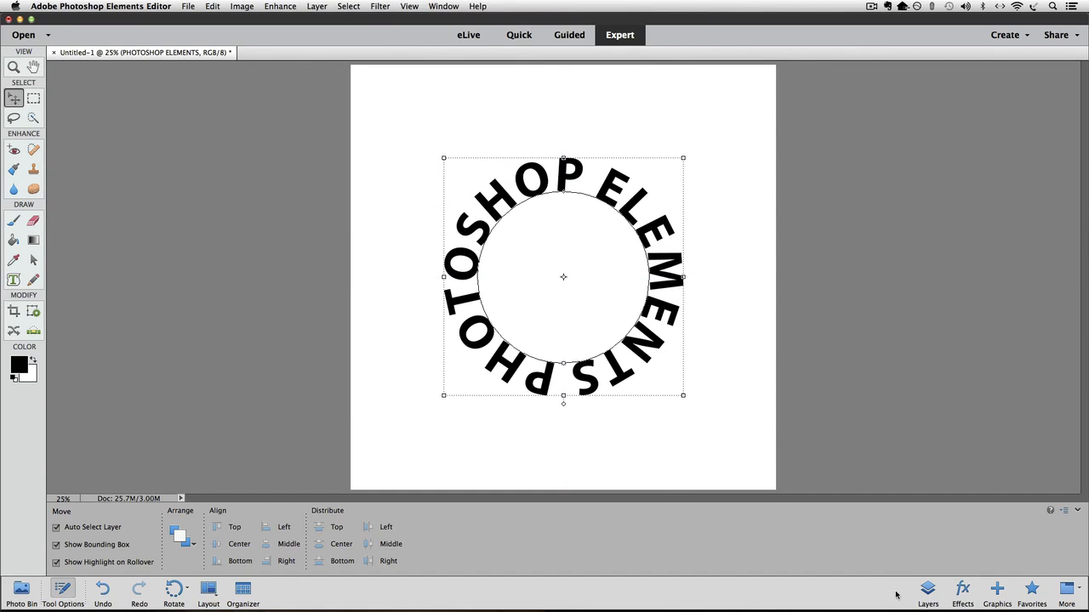
# Step: Show the Layers panel and select the Background layer beneath the text layer
pyautogui.click(929, 592)
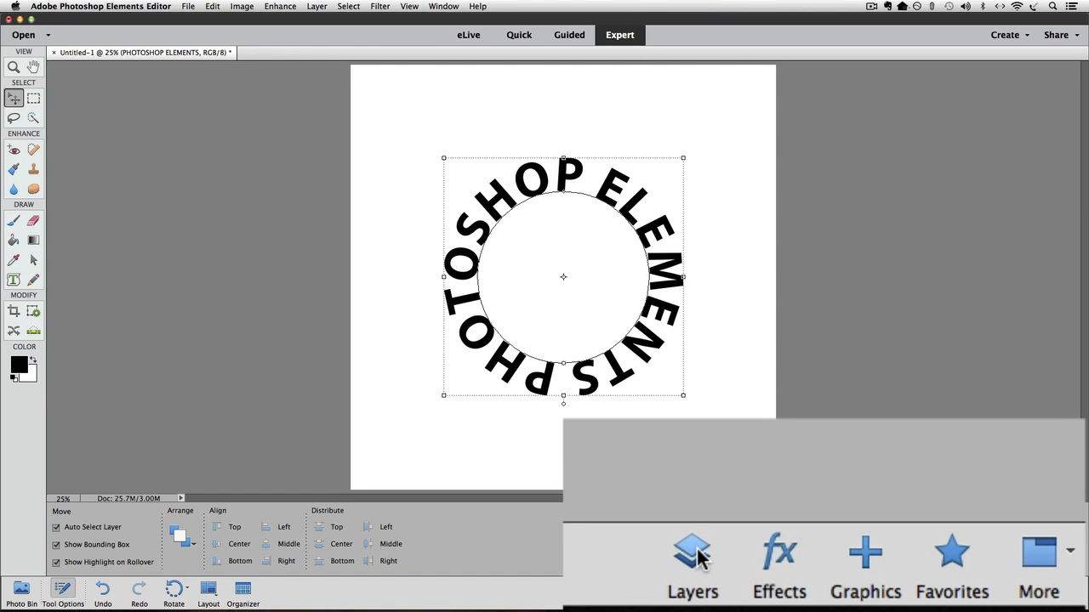
pyautogui.click(691, 564)
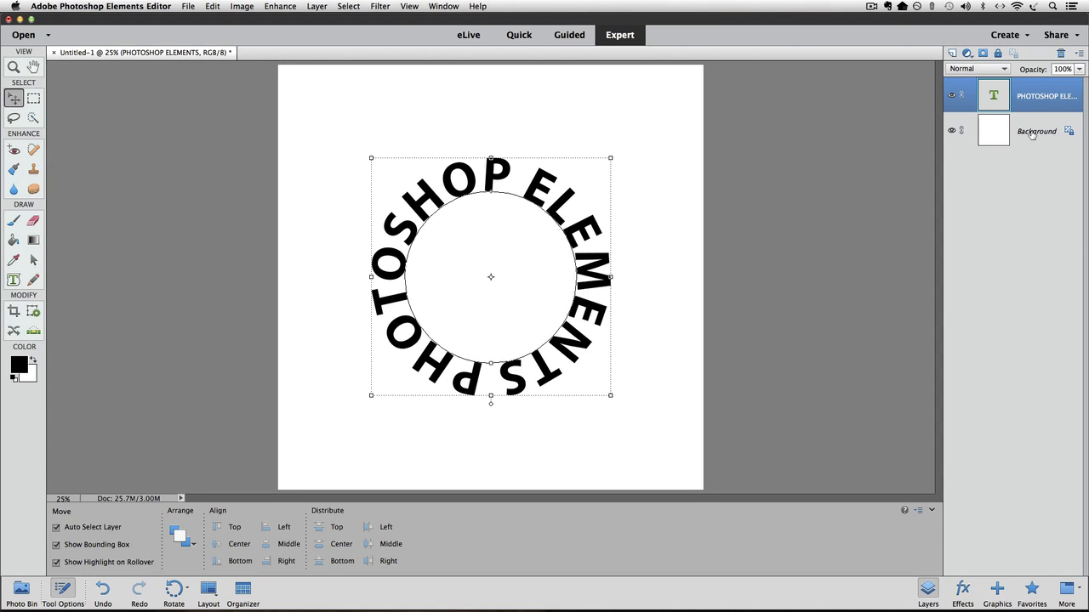
pyautogui.click(1036, 131)
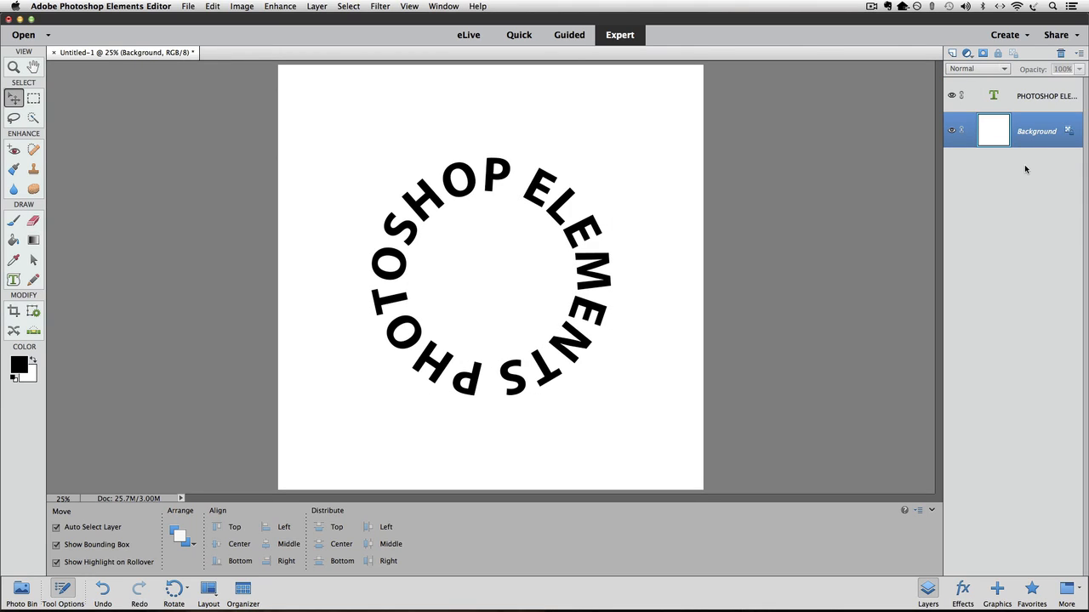
pyautogui.moveTo(619, 367)
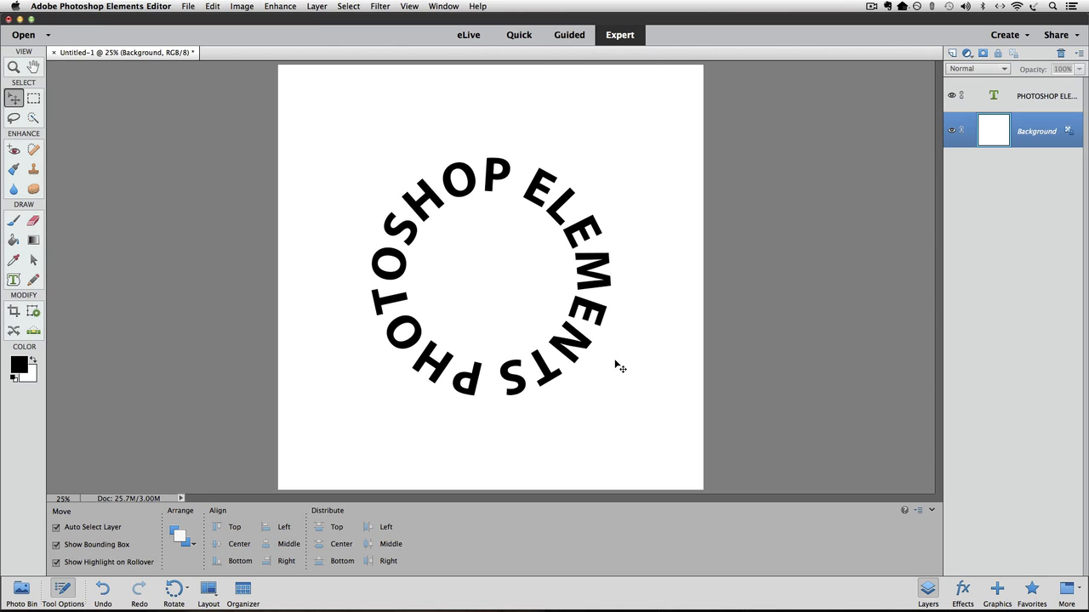
pyautogui.moveTo(1019, 93)
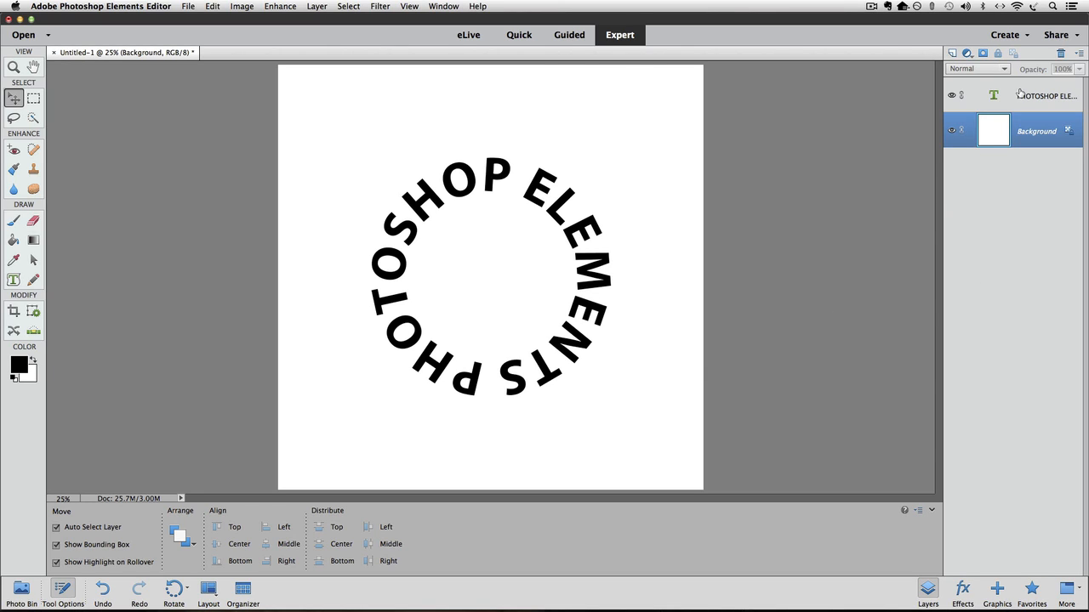
# Step: Set the PHOTOSHOP ELEMENTS text layer back to 60 pt and commit it
pyautogui.click(1044, 95)
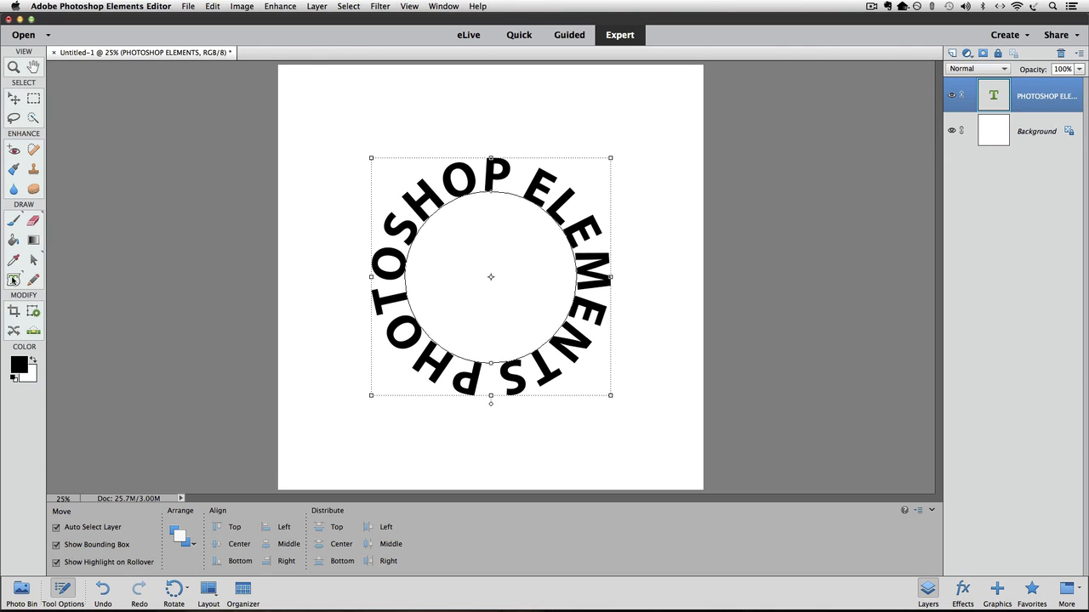
pyautogui.click(13, 279)
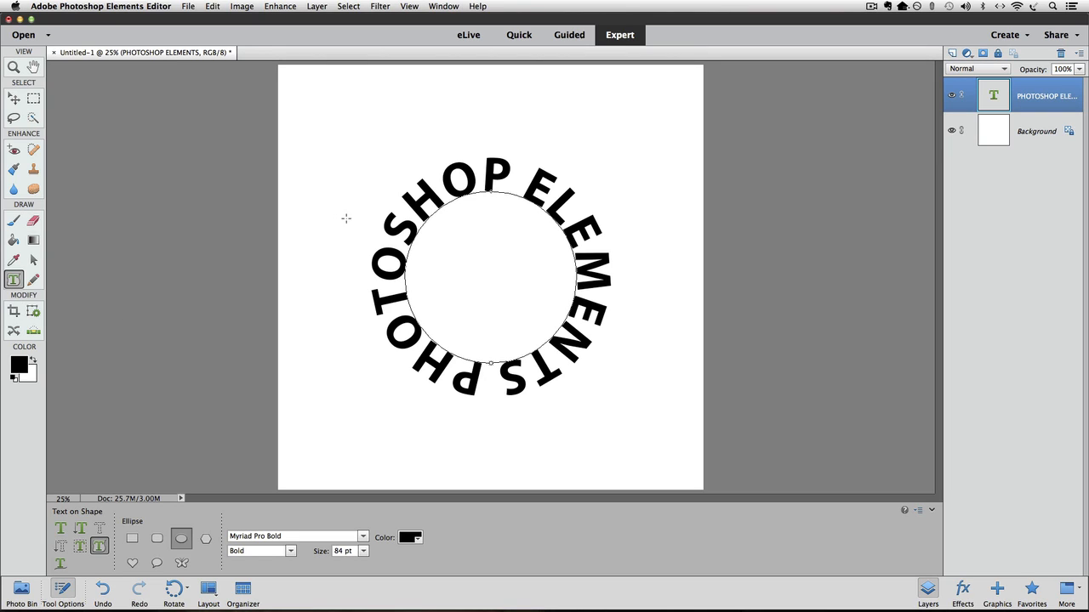
pyautogui.moveTo(451, 202)
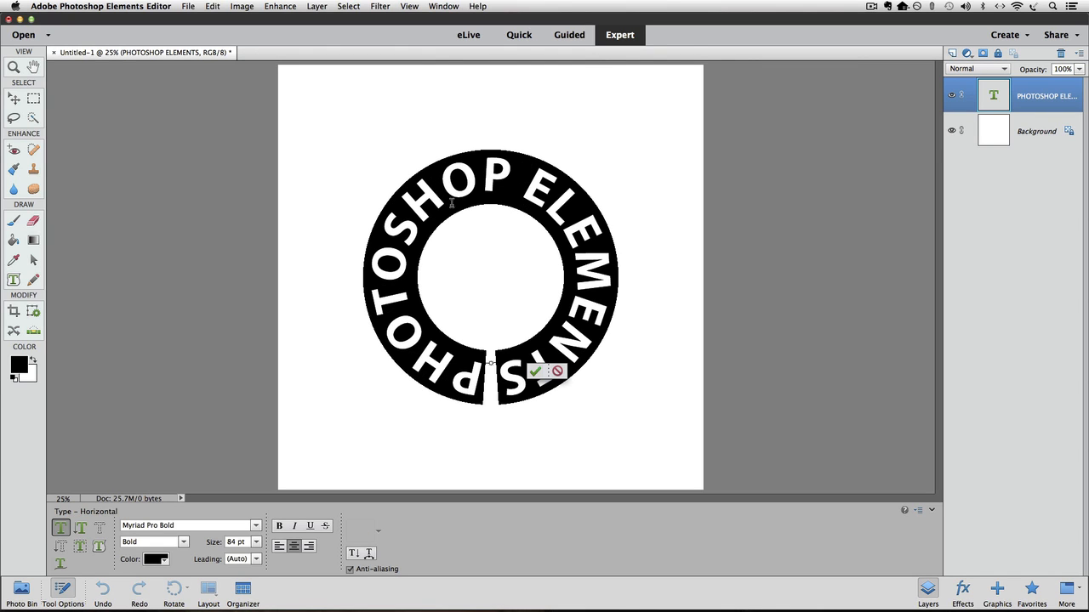
pyautogui.click(255, 541)
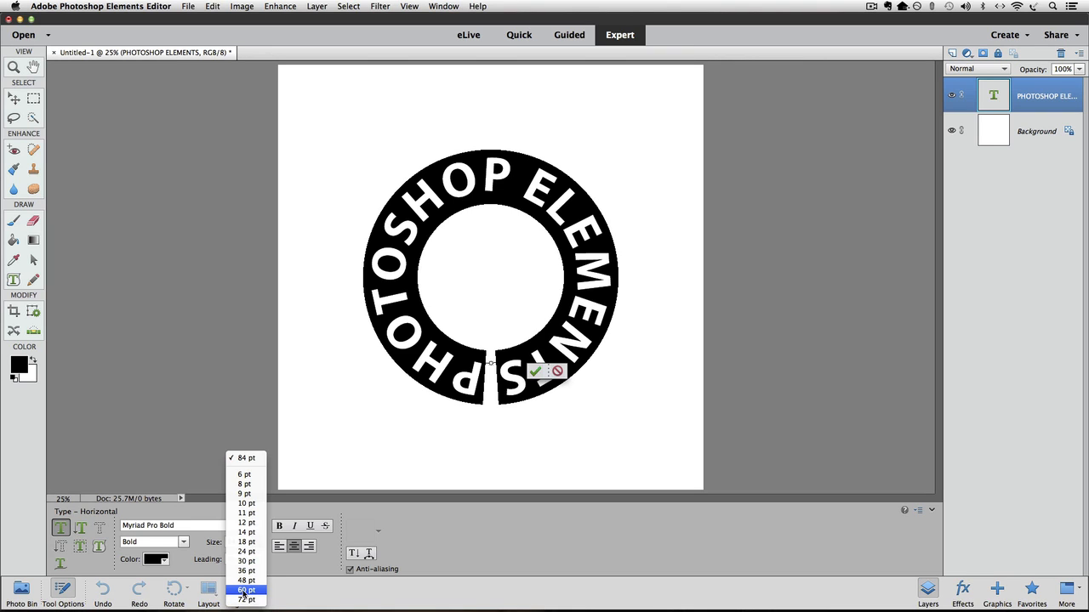
pyautogui.click(246, 590)
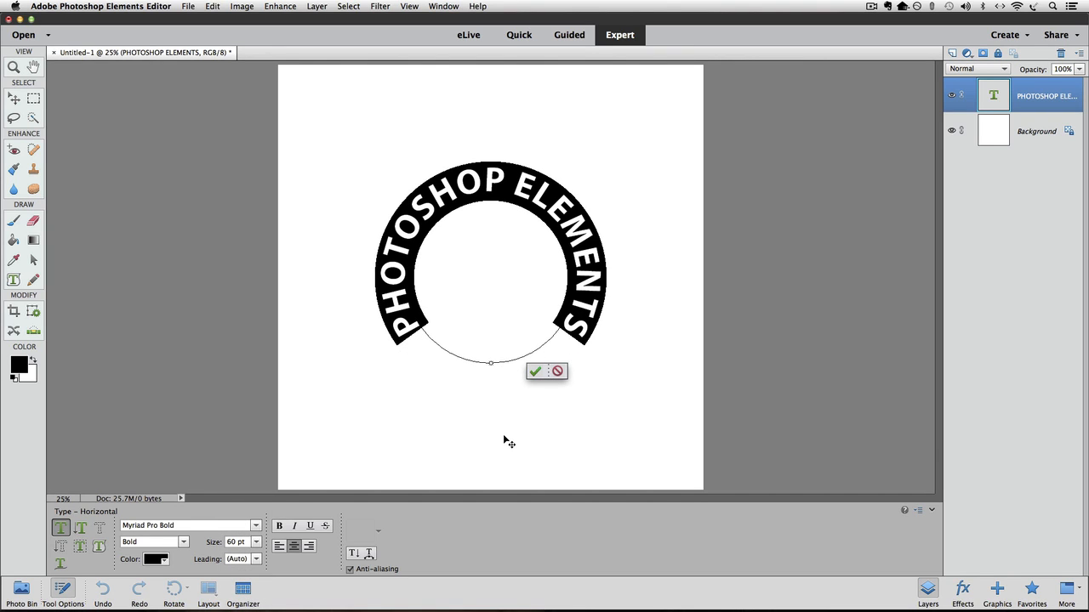
pyautogui.click(534, 371)
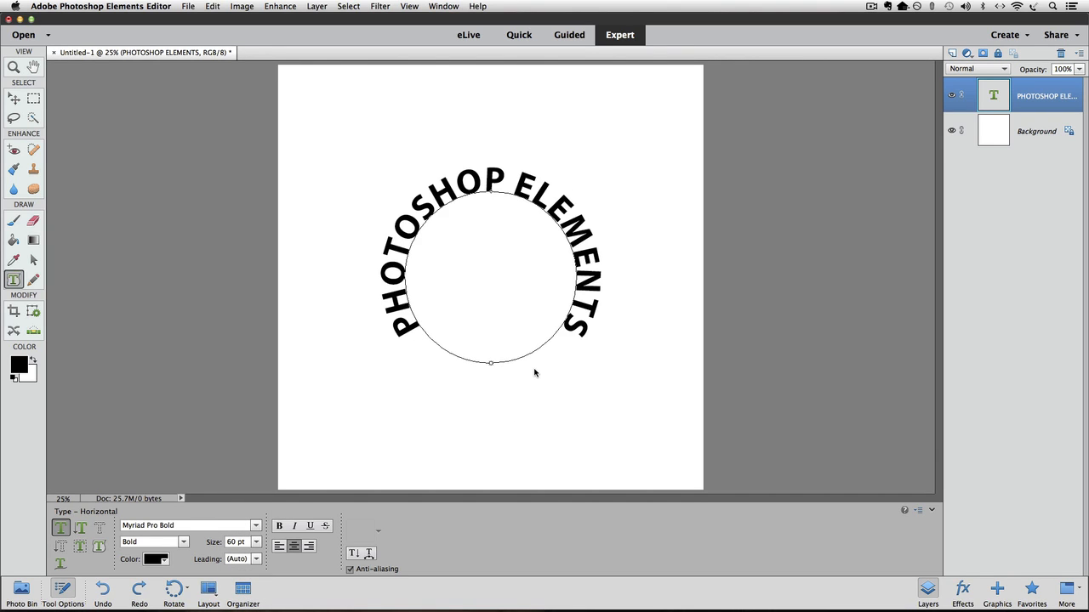